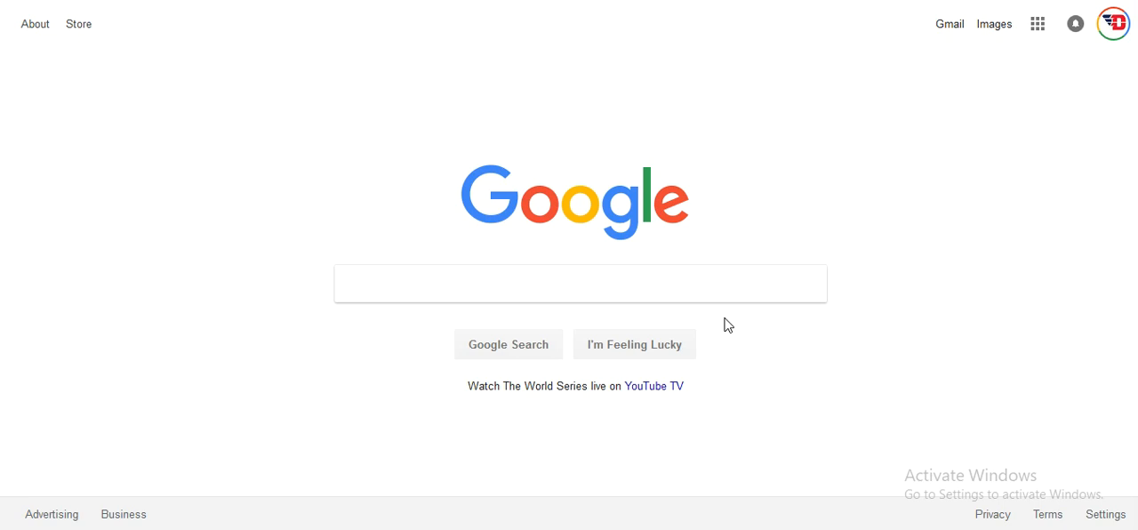
mouse_move(663, 322)
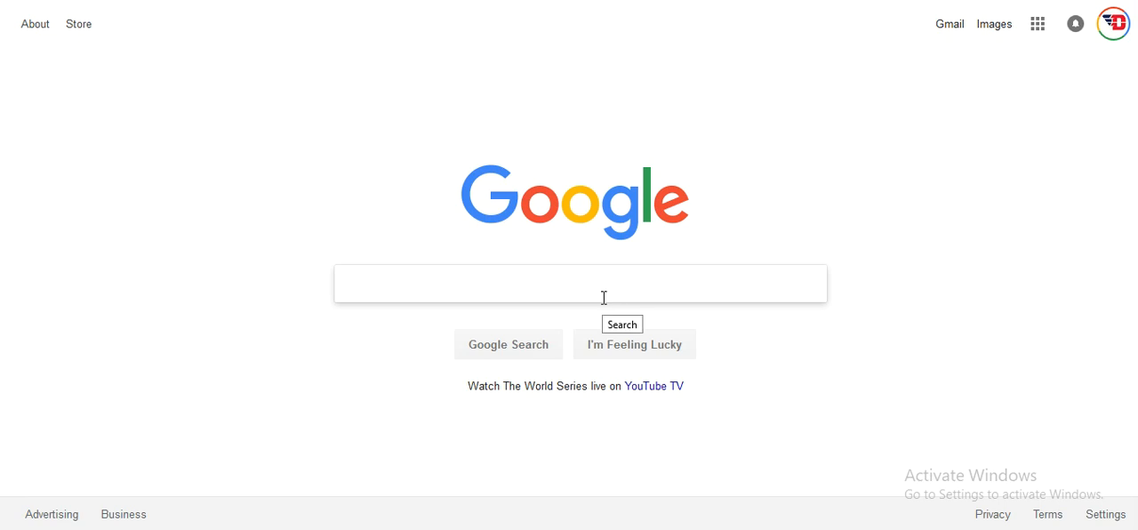
Search Google for 'duns number' and bring the Dun & Bradstreet results into view
click(580, 283)
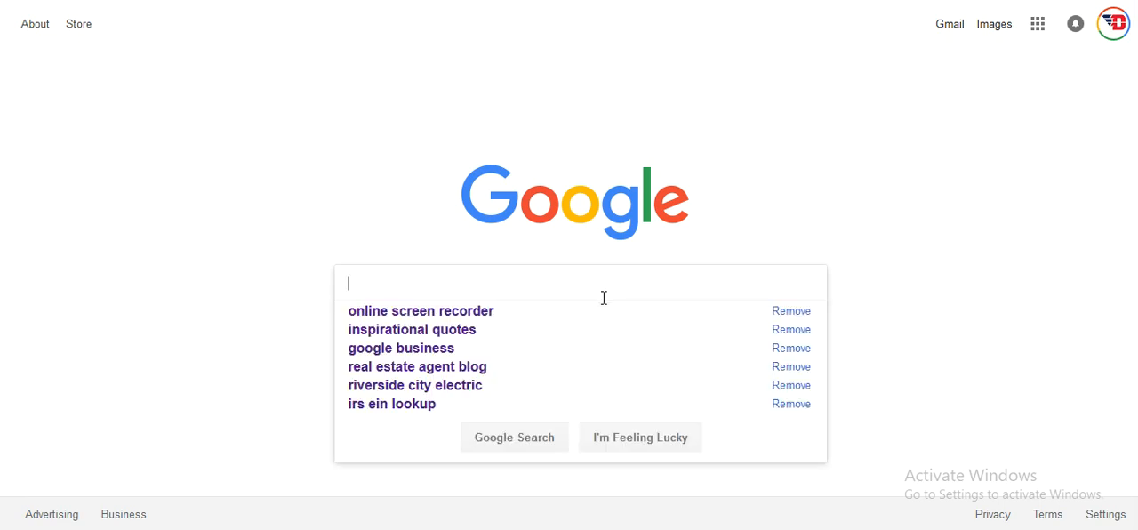
text(duns)
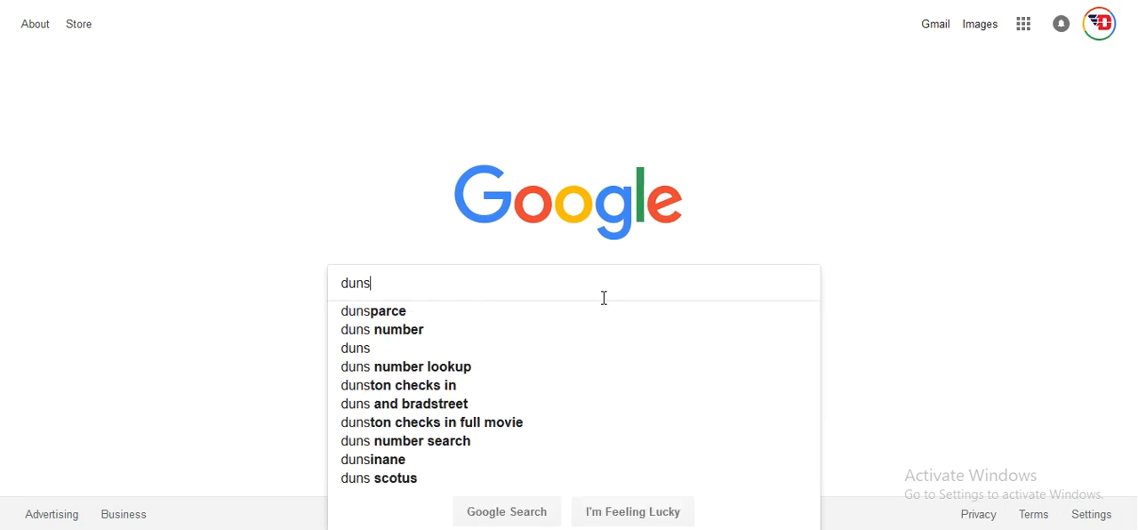
click(380, 329)
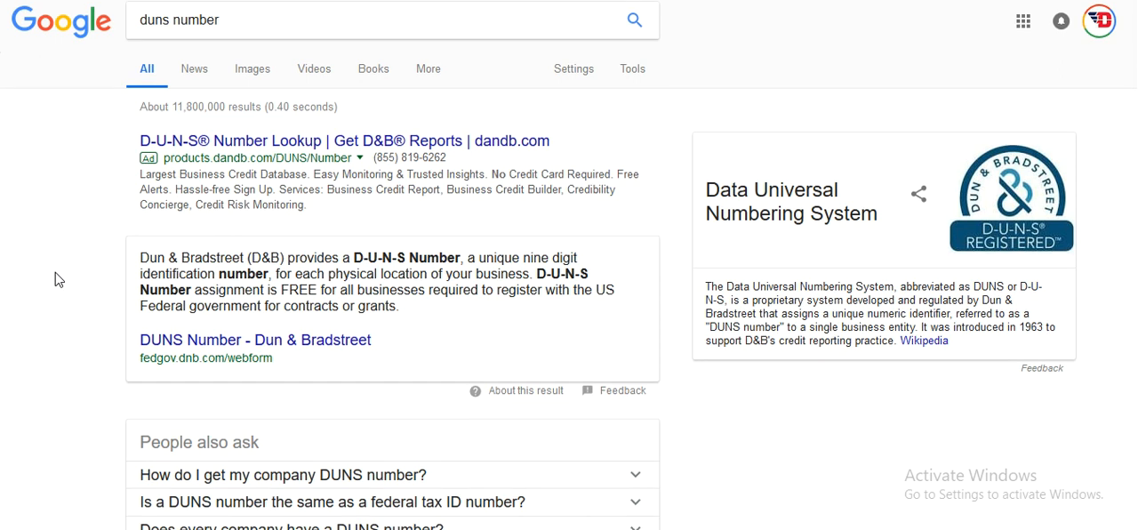
scroll(down, 3)
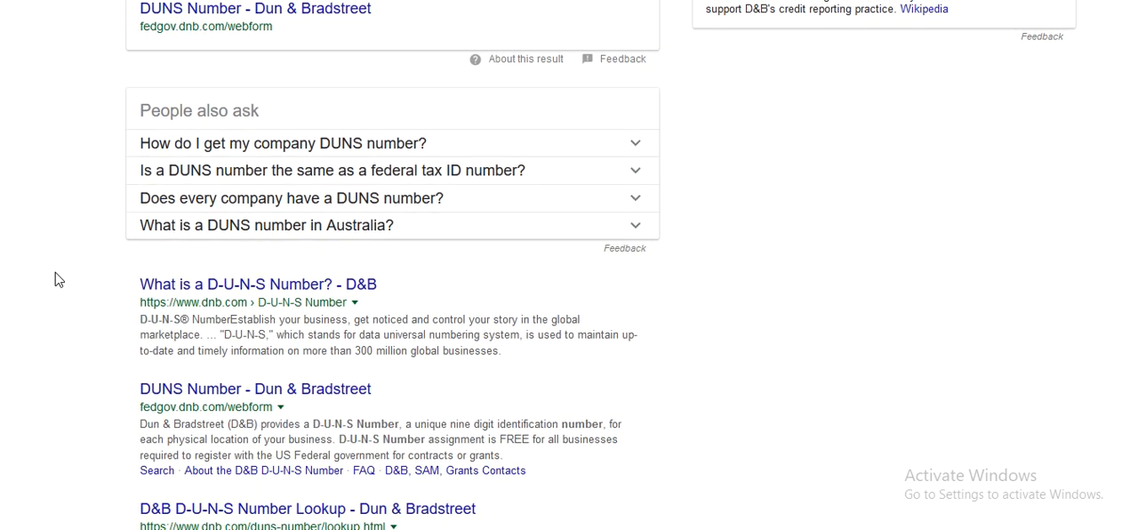
scroll(down, 3)
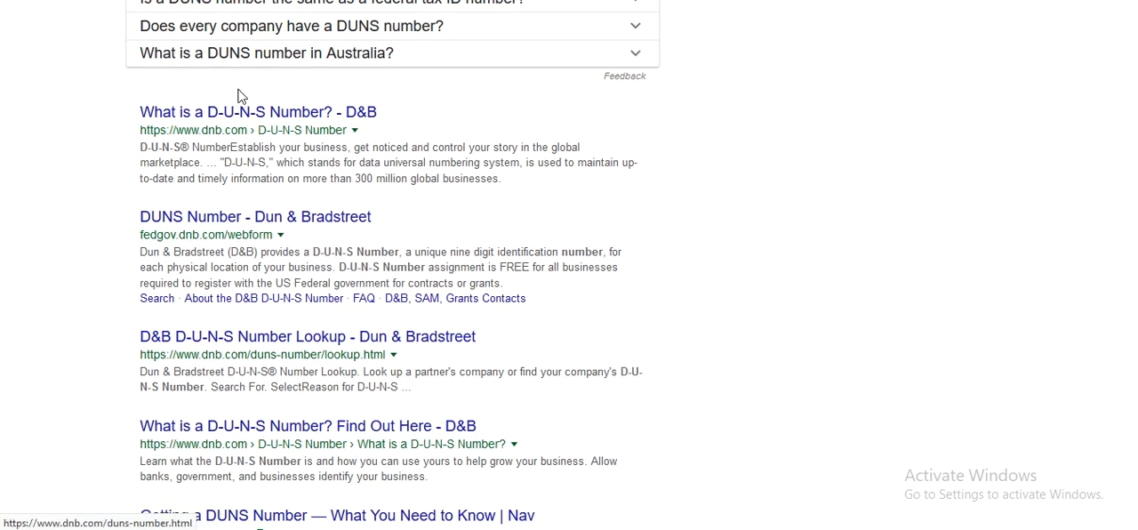
mouse_move(240, 114)
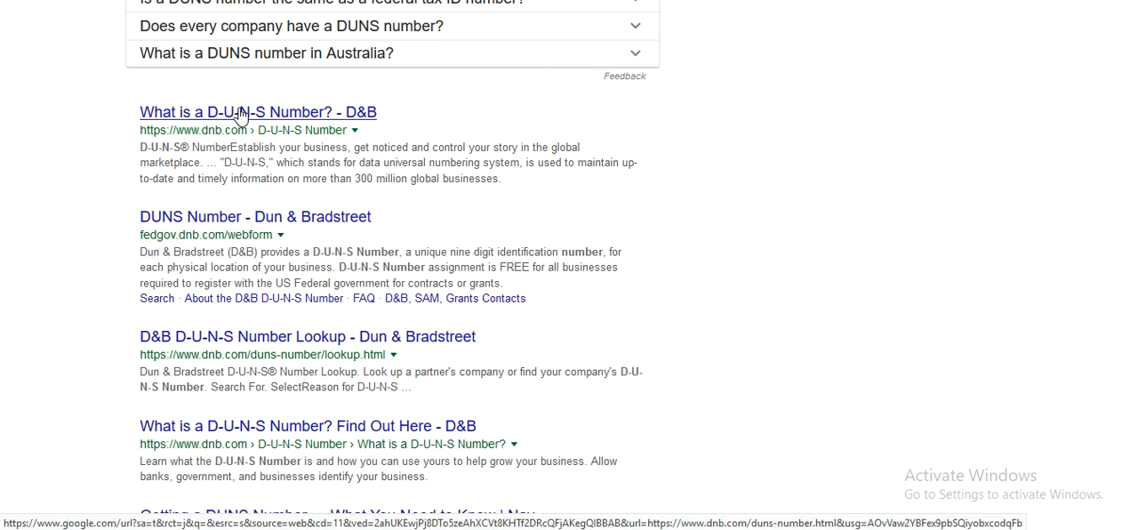
From the 'What is a D-U-N-S Number?' result, go to D&B's Get a D-U-N-S Number page
click(256, 112)
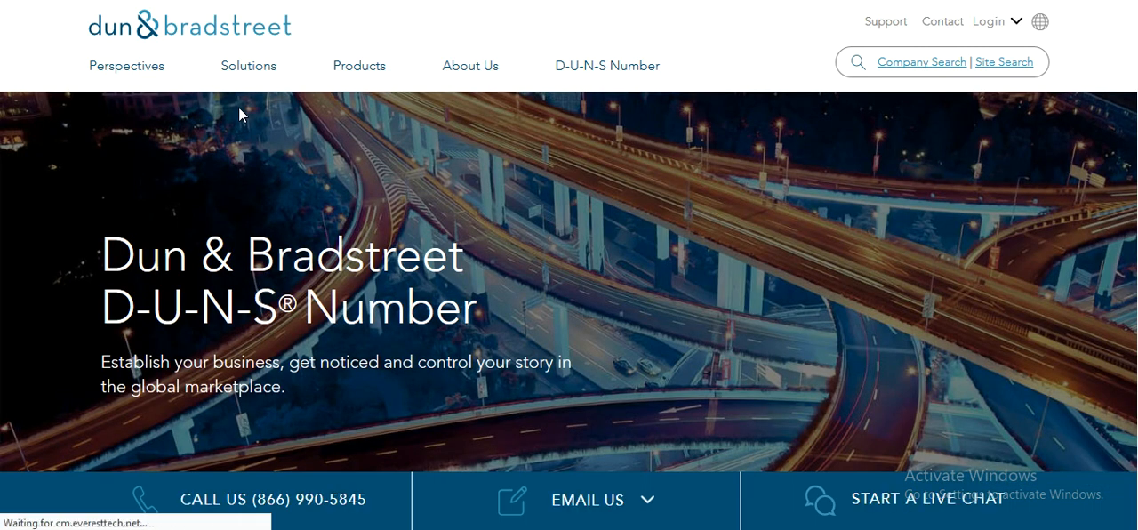
scroll(down, 3)
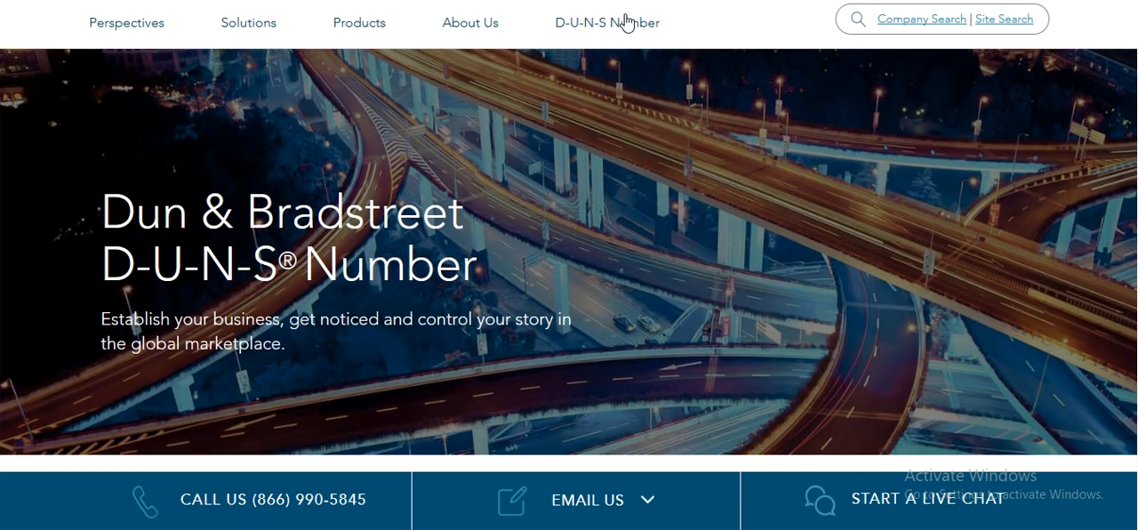
click(606, 22)
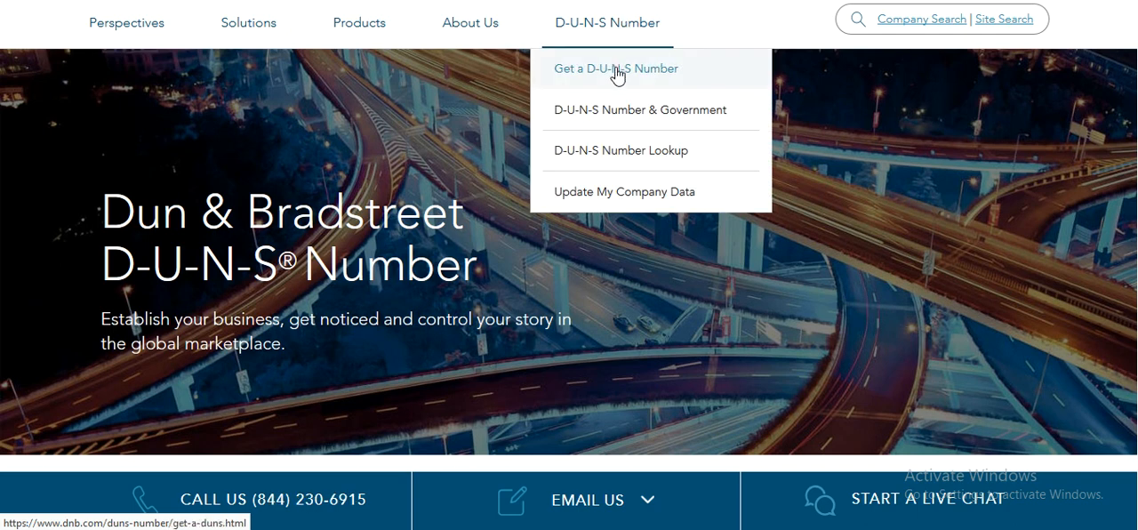
click(617, 67)
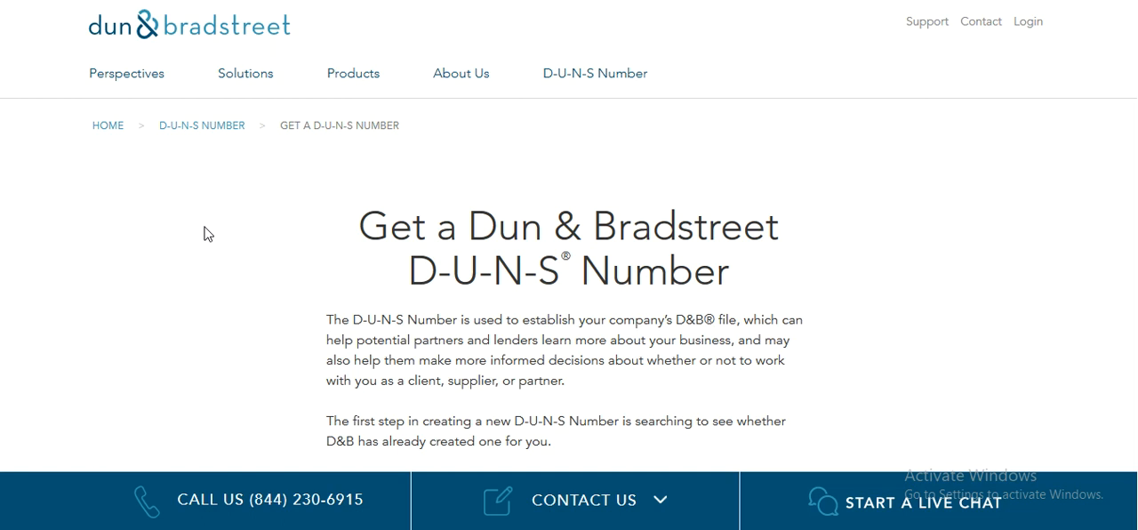
Choose 'I have a U.S.-based business' as the reason for the lookup
scroll(down, 3)
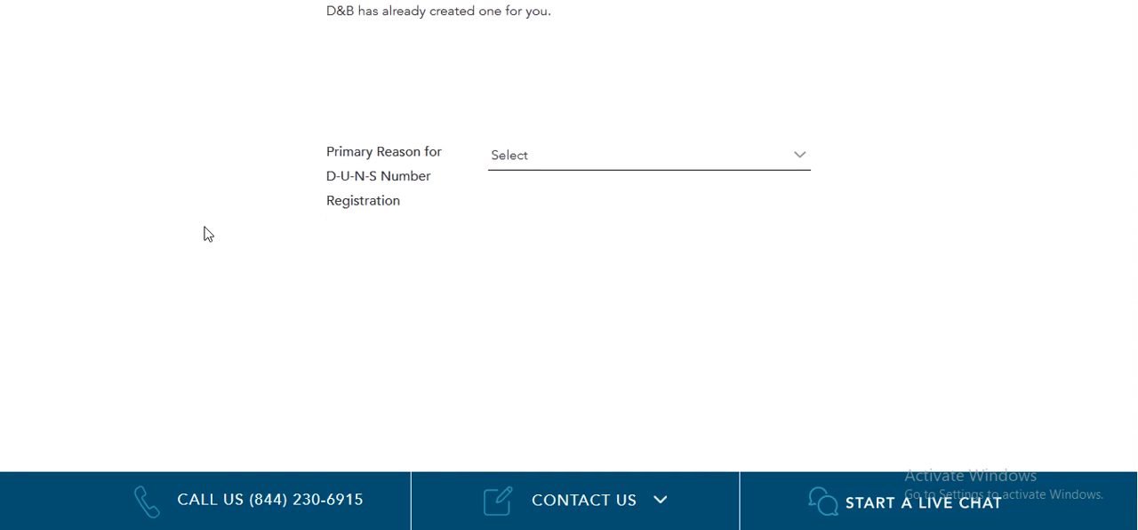
click(648, 155)
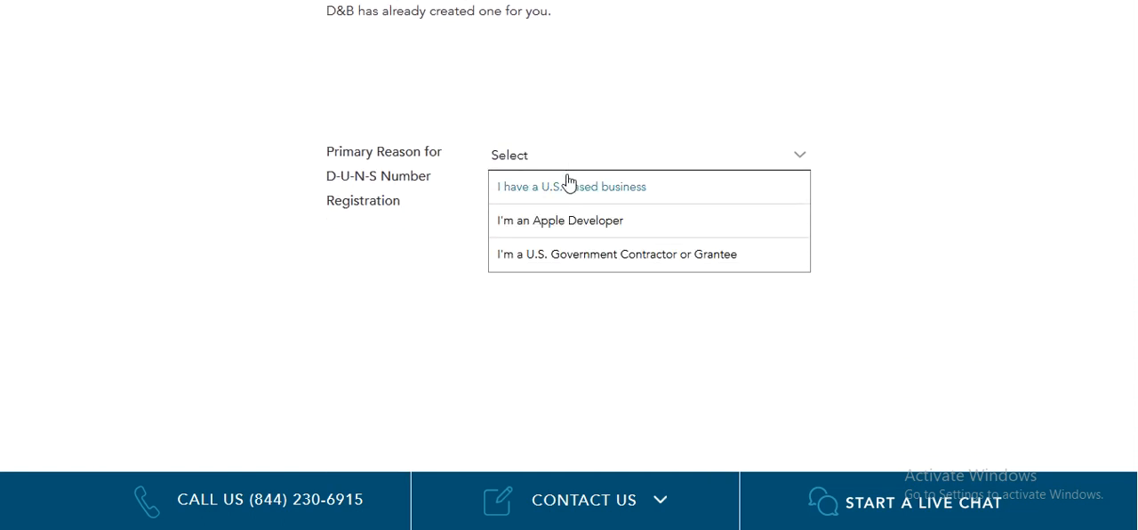
click(571, 185)
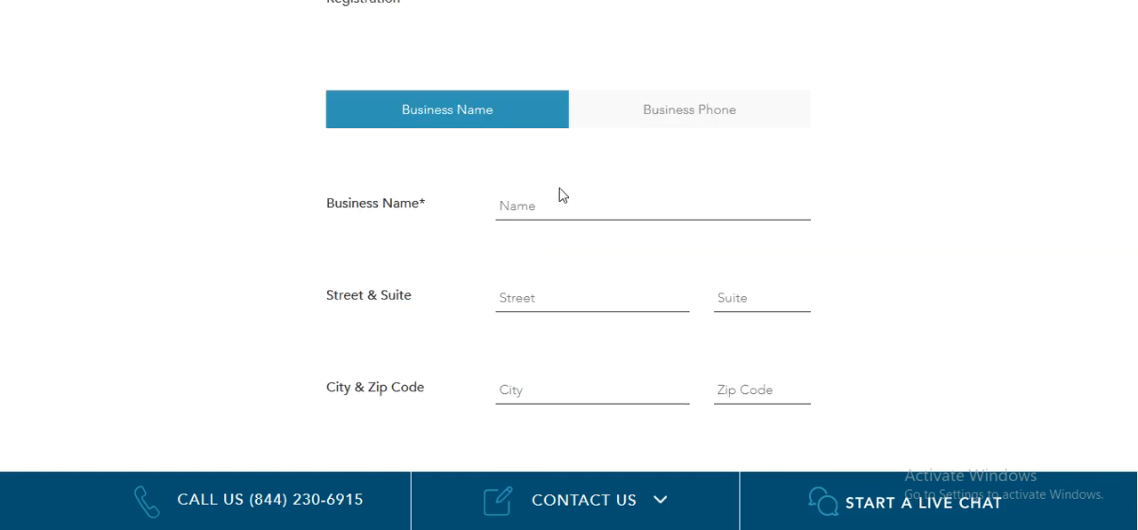
scroll(down, 3)
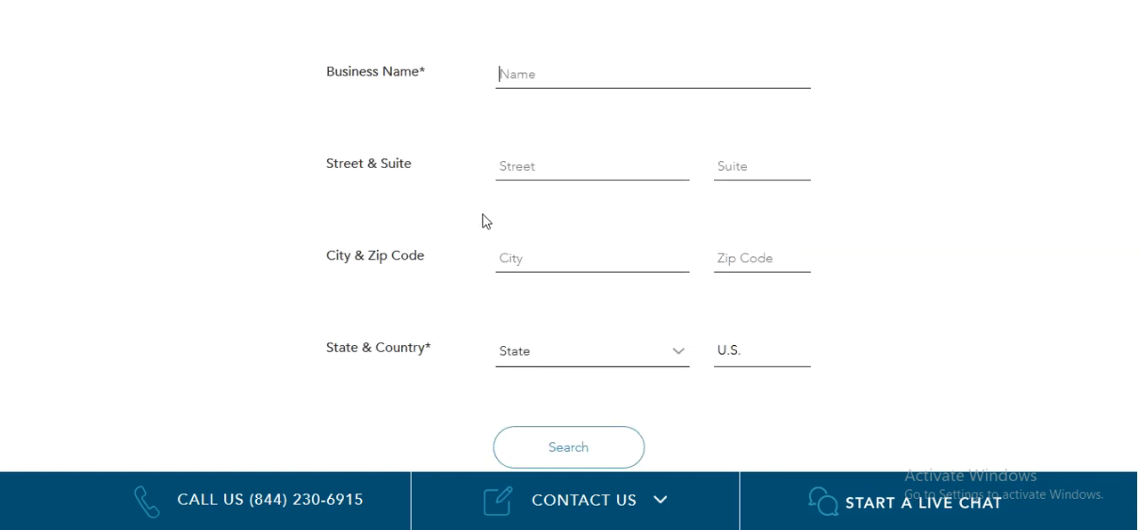
Enter the business name Make up, llc and street address 1234 Main Street
text(Make)
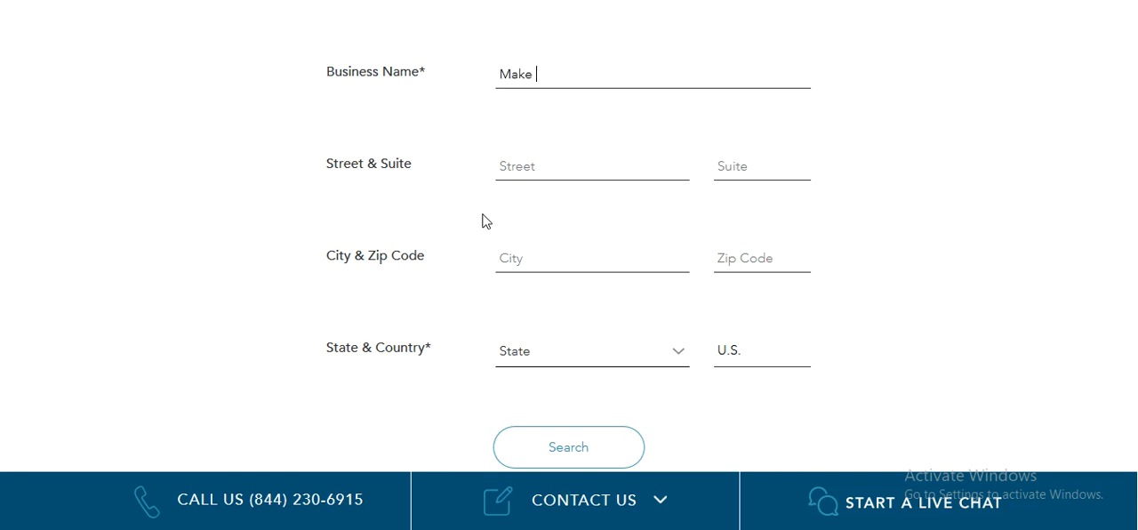
text(up.)
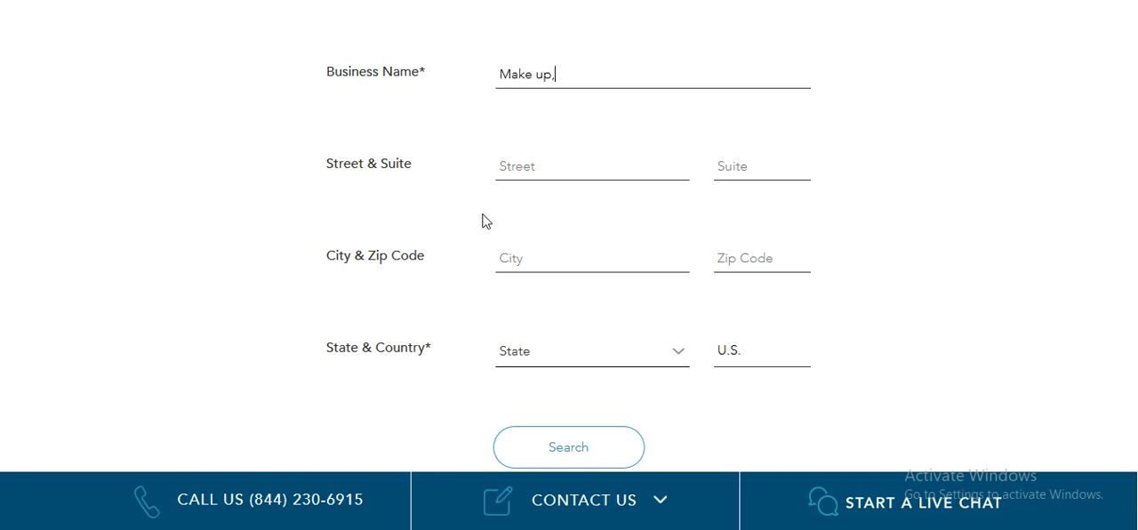
text(llc)
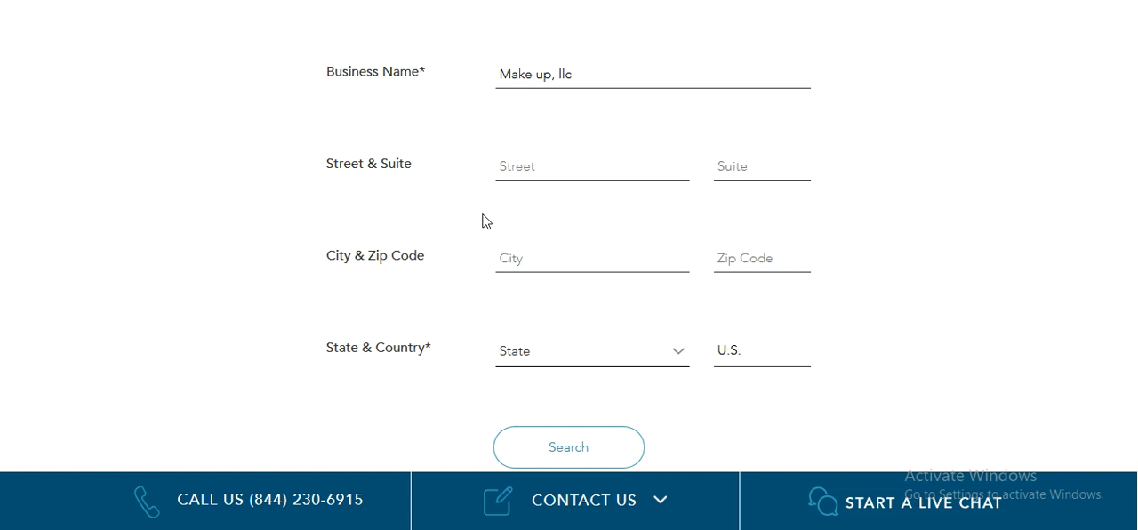
text(1234)
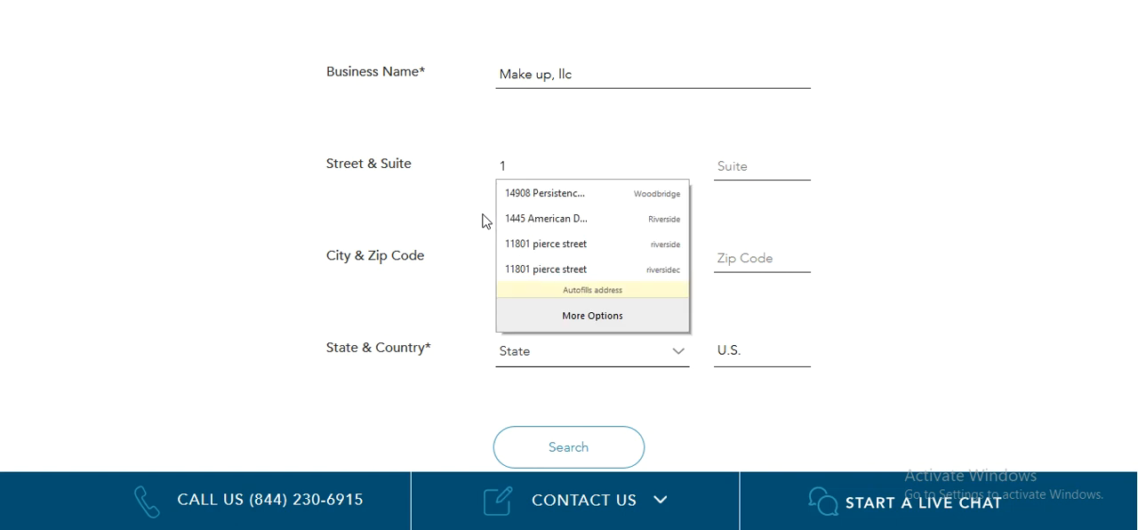
text(234)
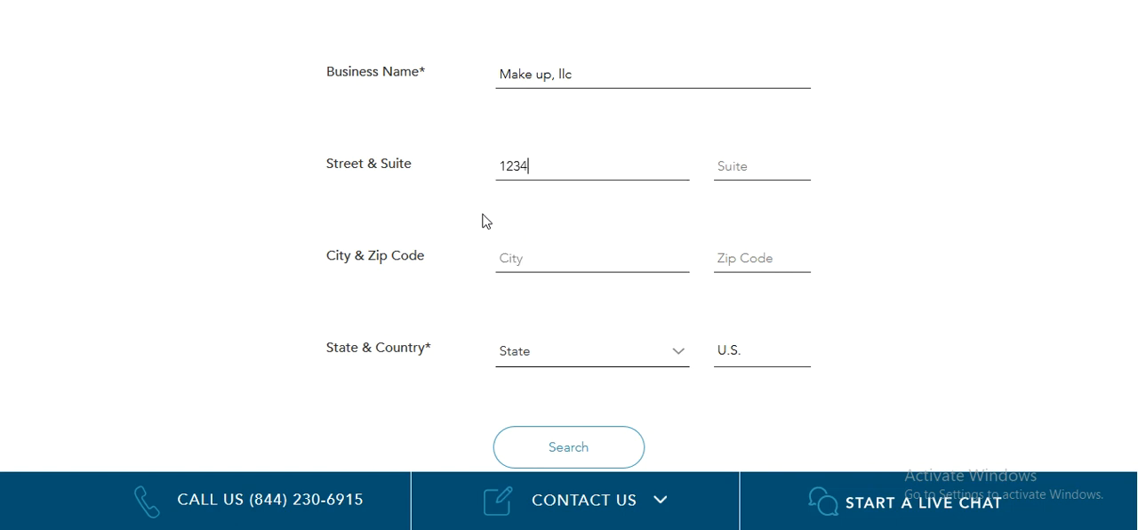
text(Main S)
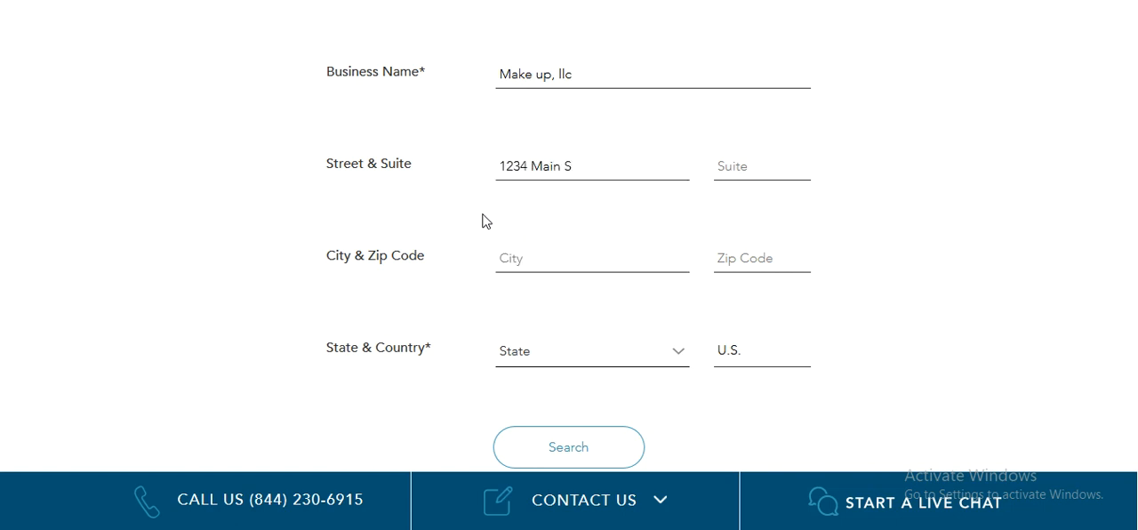
text(treet)
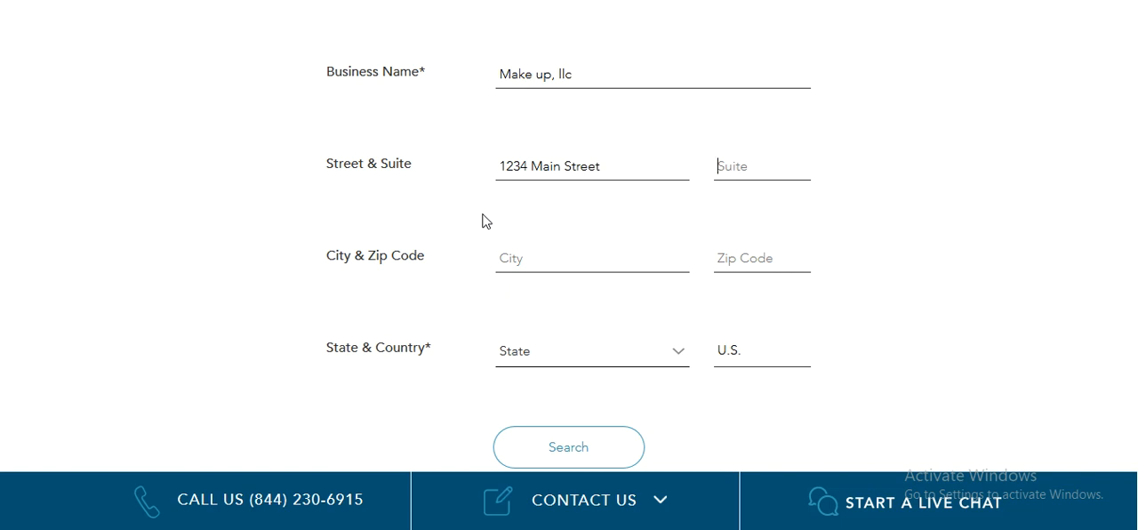
Enter city Tampa, zip code 33619 and select Florida as the state
text(Tampa)
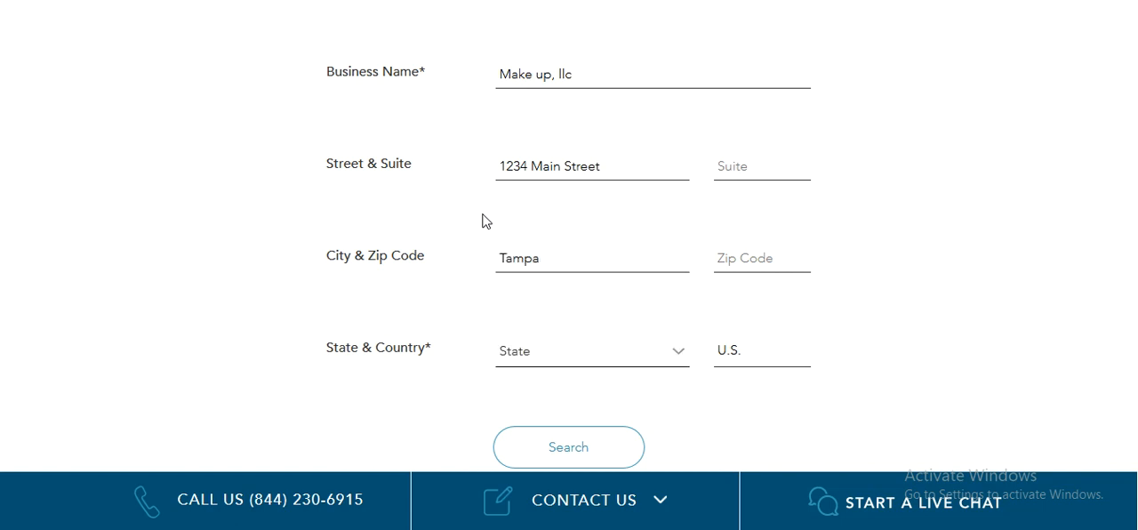
text(3)
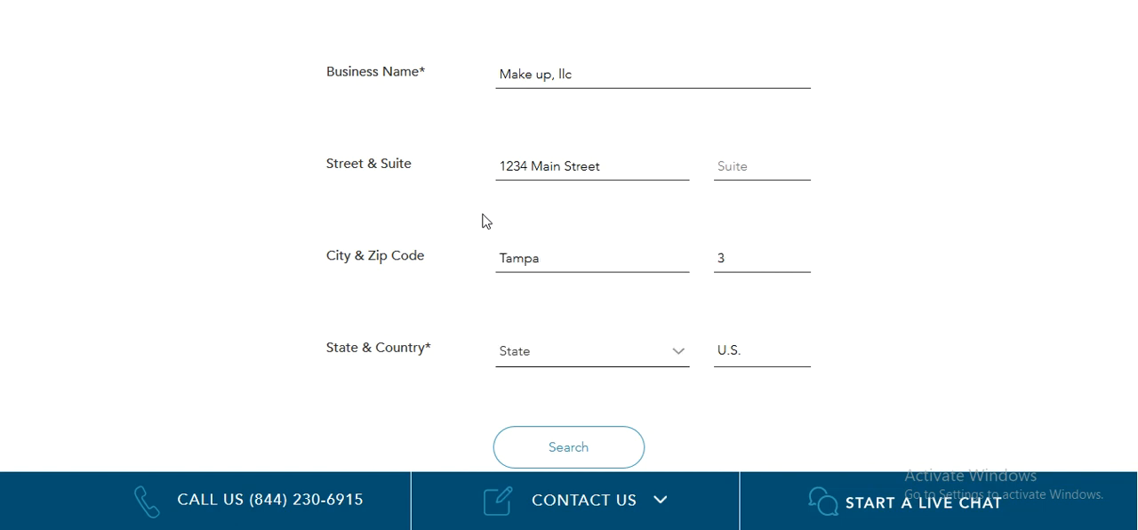
text(3619)
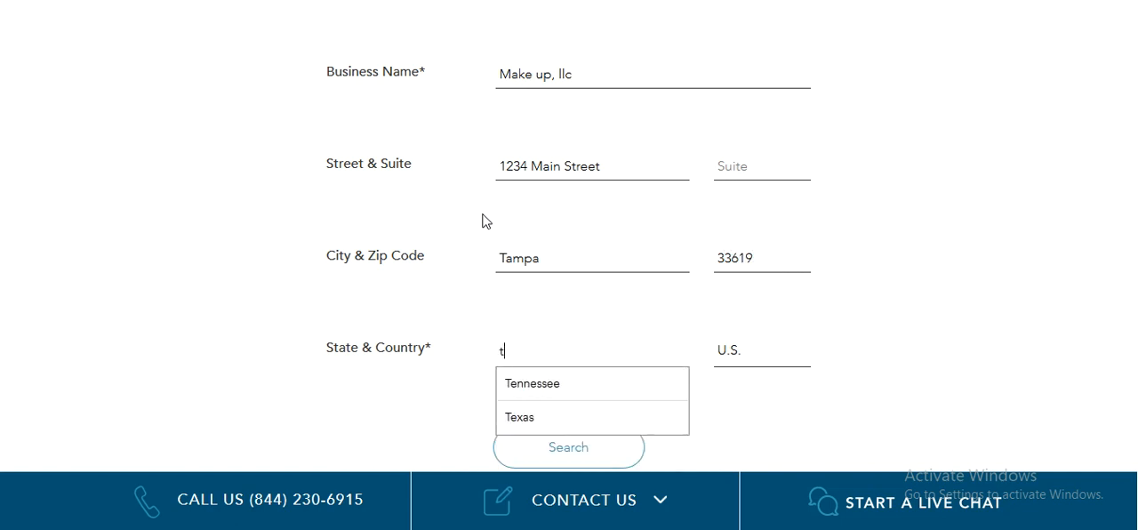
text(f)
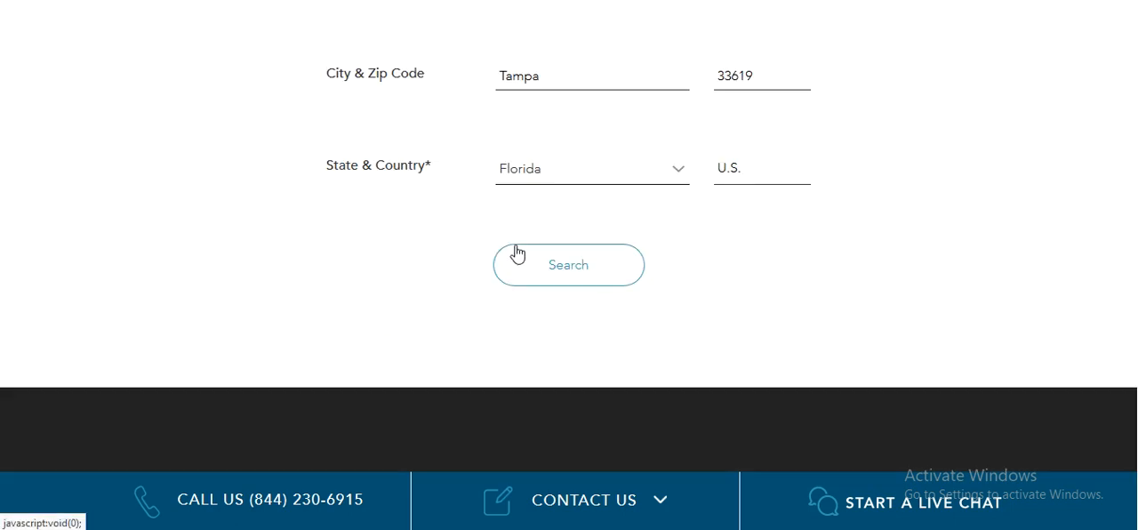
Run the lookup, which finds no existing record for Make up, llc
click(569, 265)
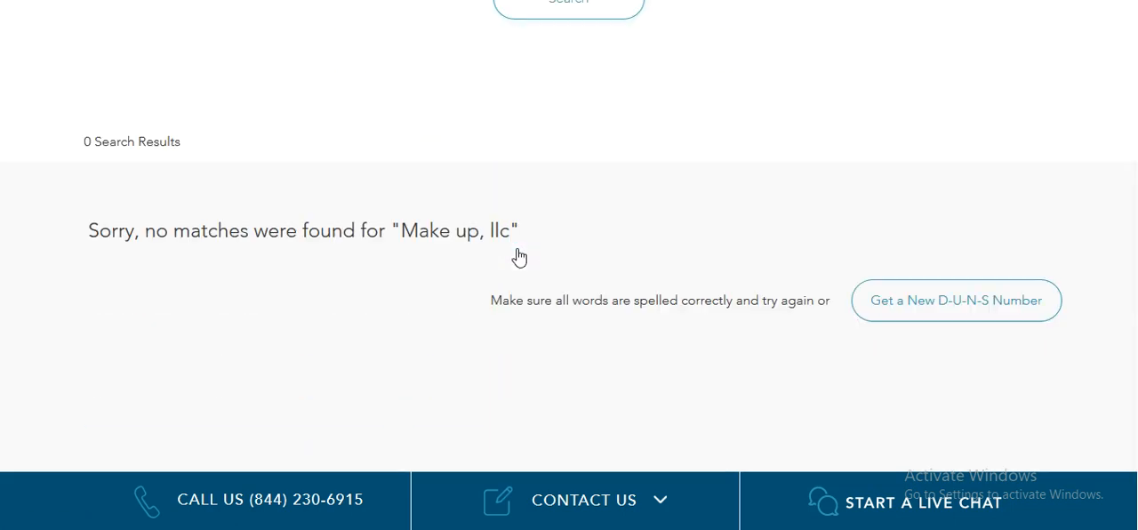
scroll(down, 3)
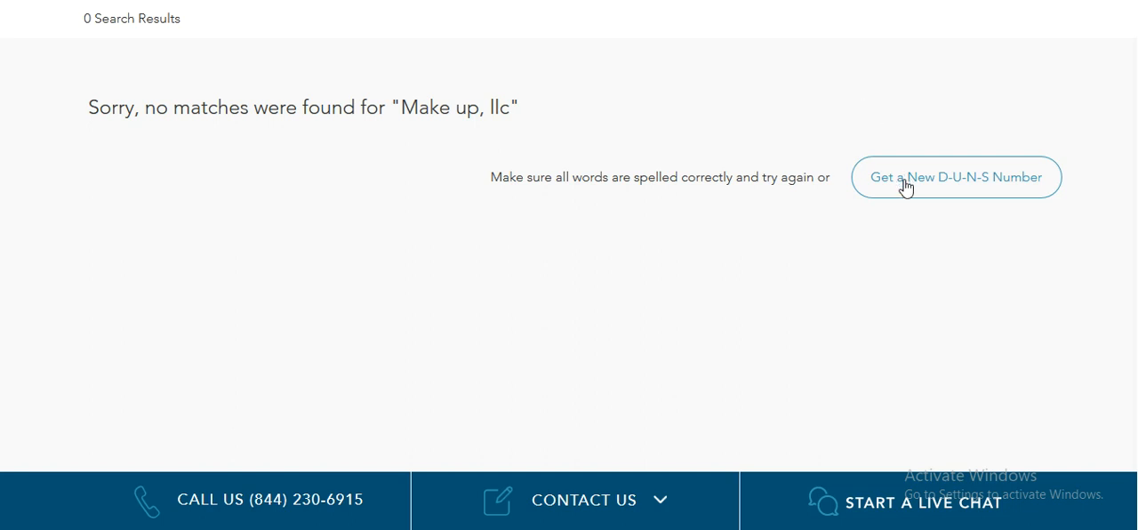
mouse_move(912, 196)
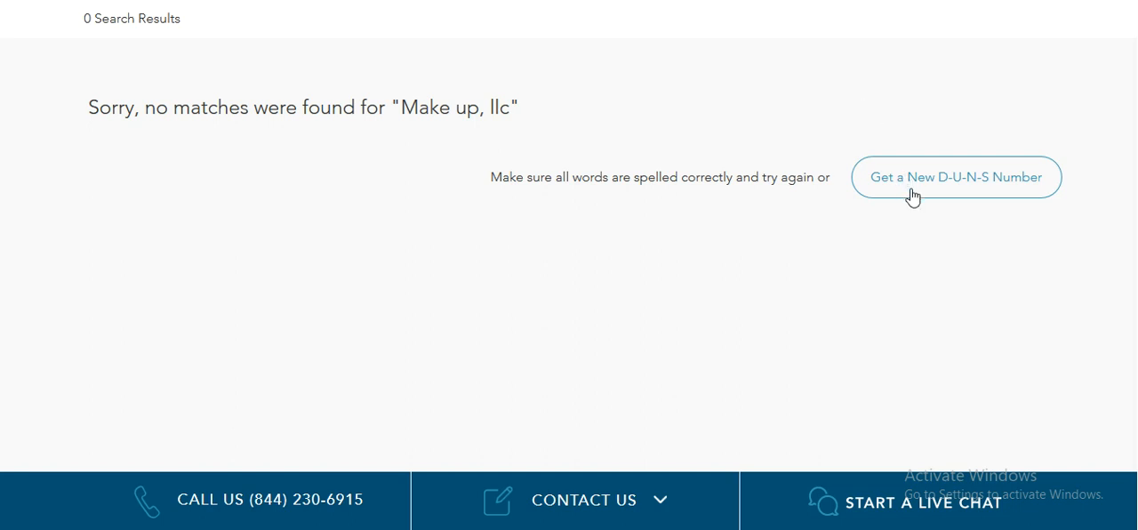
Start a new request and choose Get Started under the Free D-U-N-S Number + CreditSignal plan
click(957, 177)
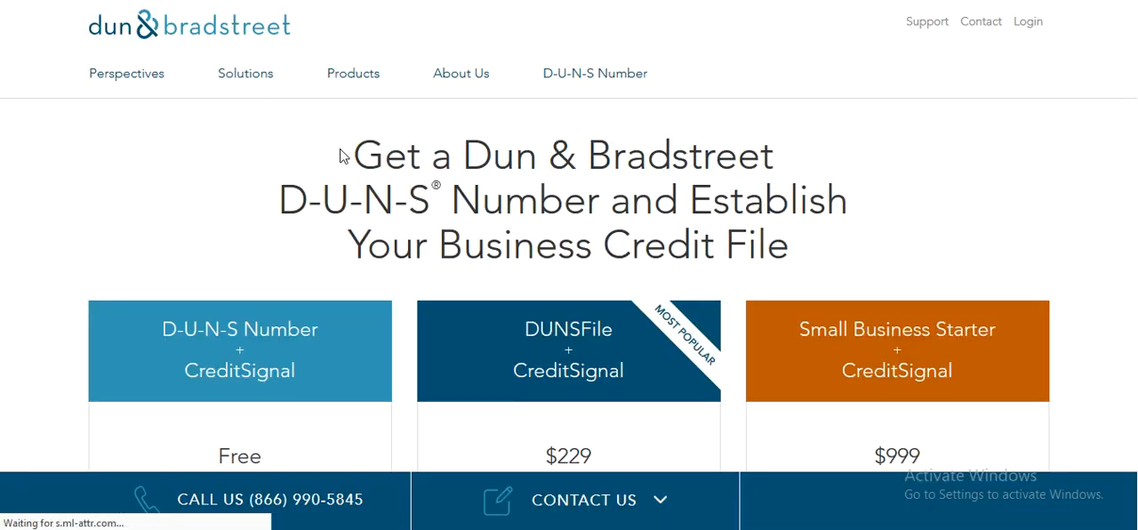
scroll(down, 3)
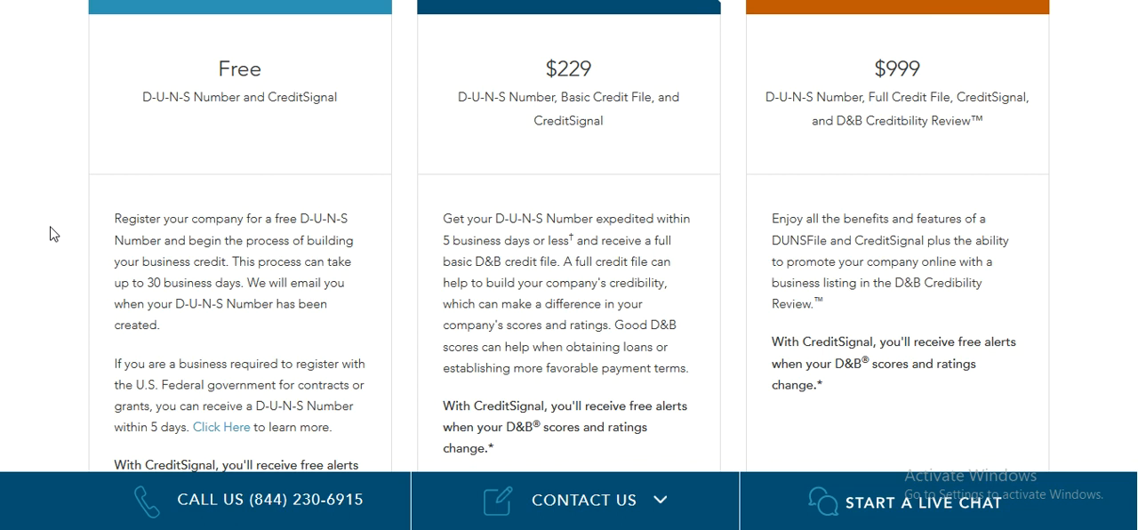
scroll(down, 3)
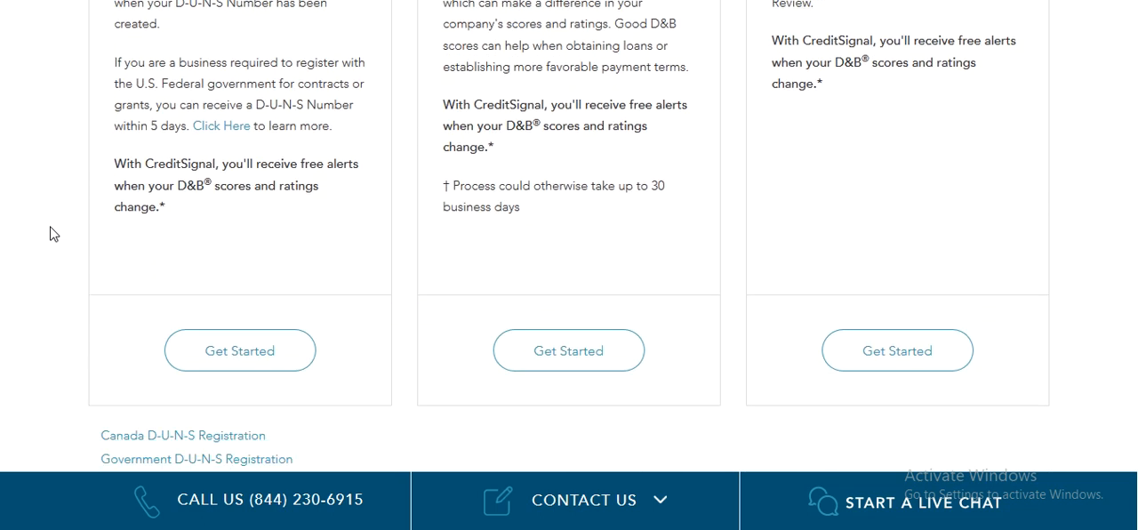
scroll(down, 3)
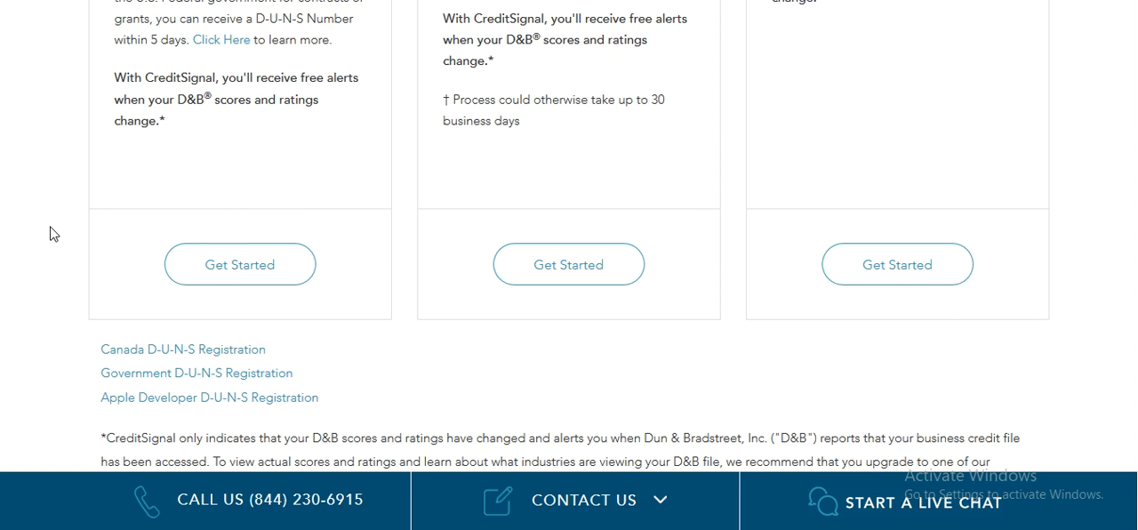
click(238, 263)
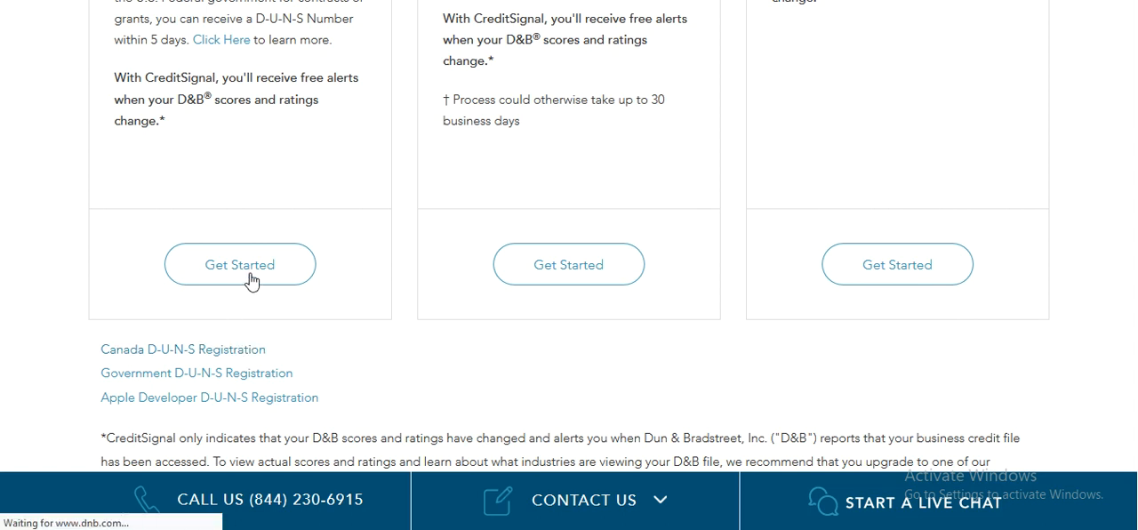
Enter company name Make Up, LLC, year started 2018, 5 employees and 100000 revenue
click(238, 264)
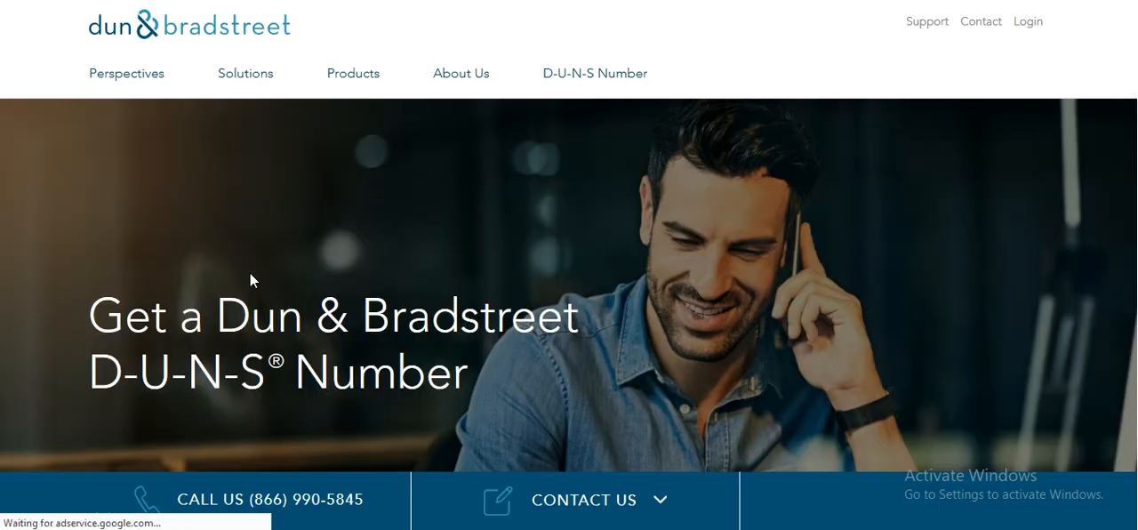
scroll(down, 3)
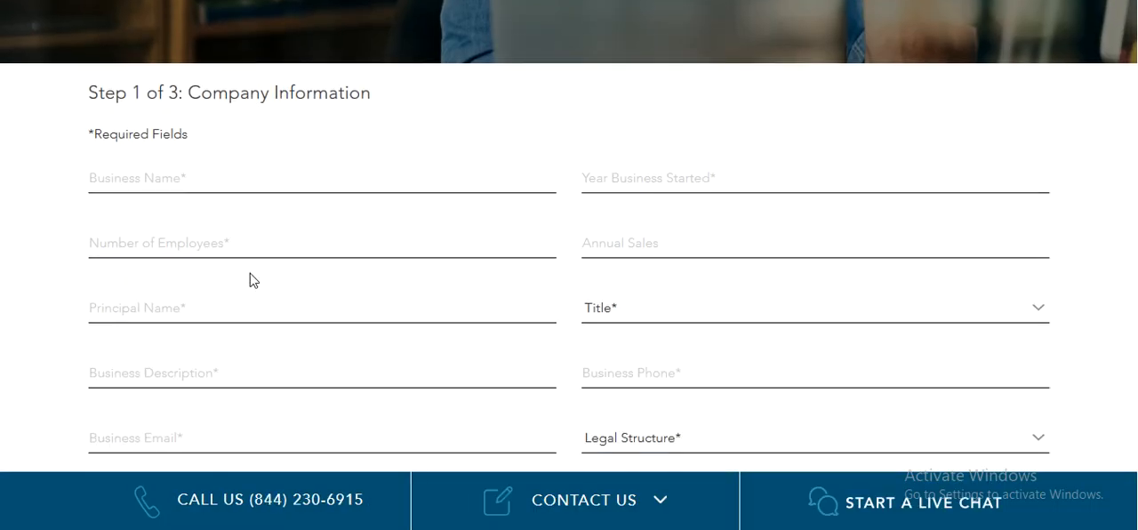
scroll(down, 3)
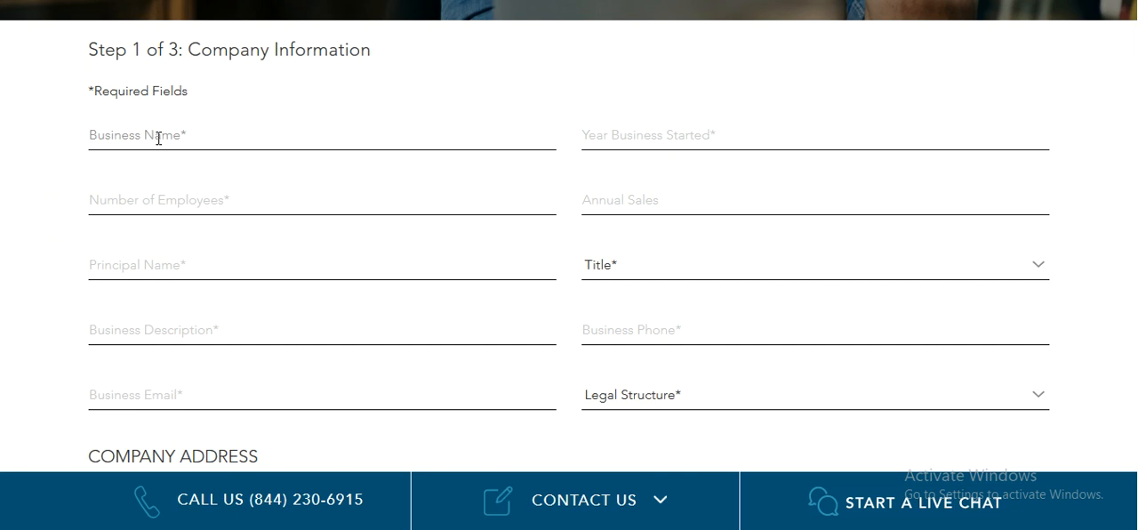
text(Ma)
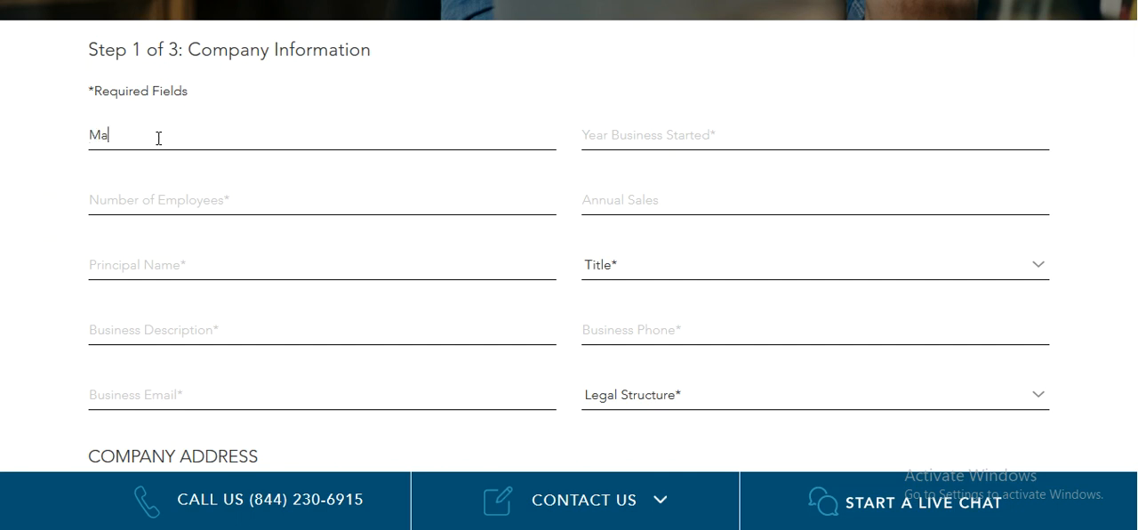
text(ke)
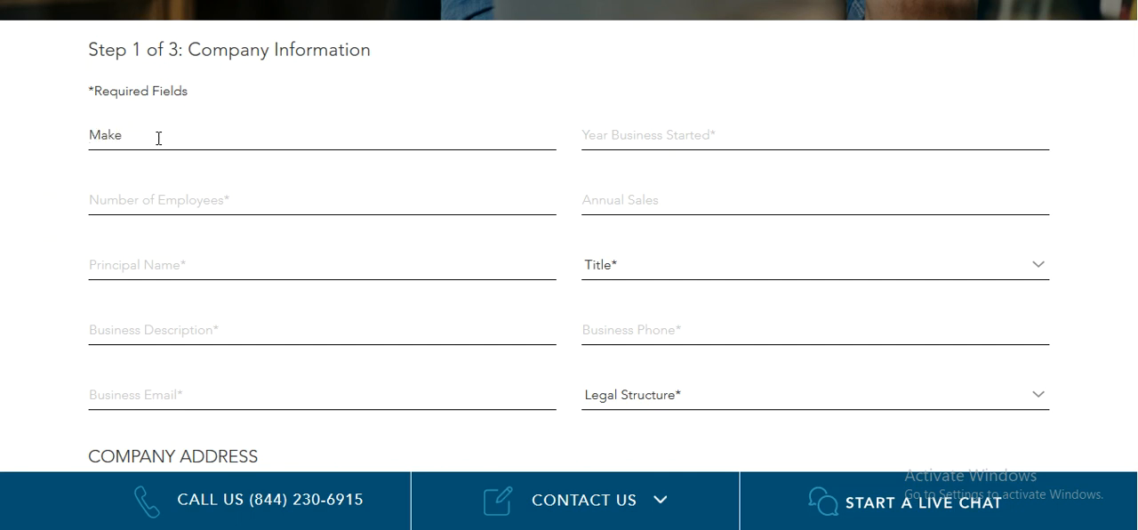
text(Make Up, LLC)
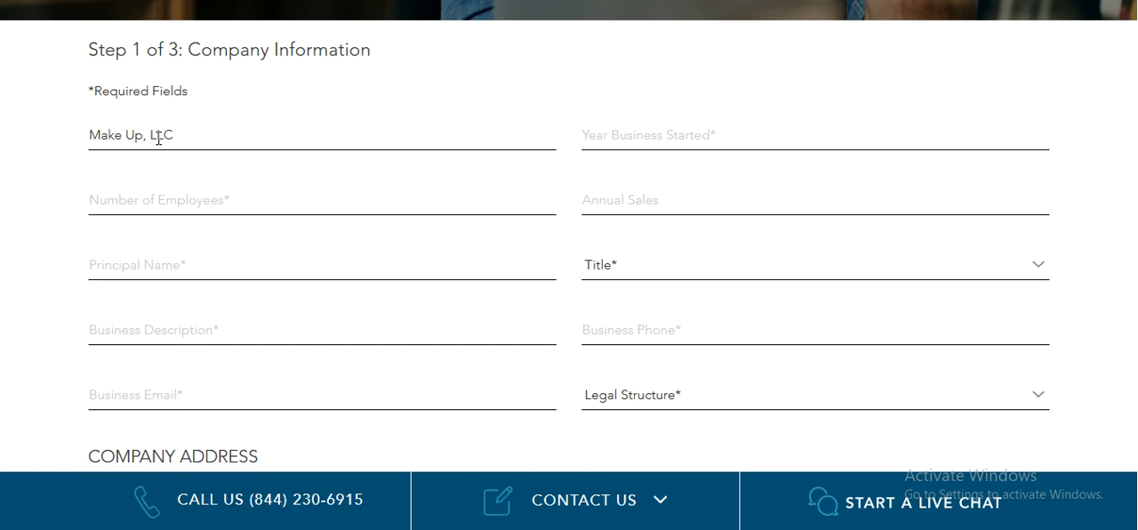
text(2018)
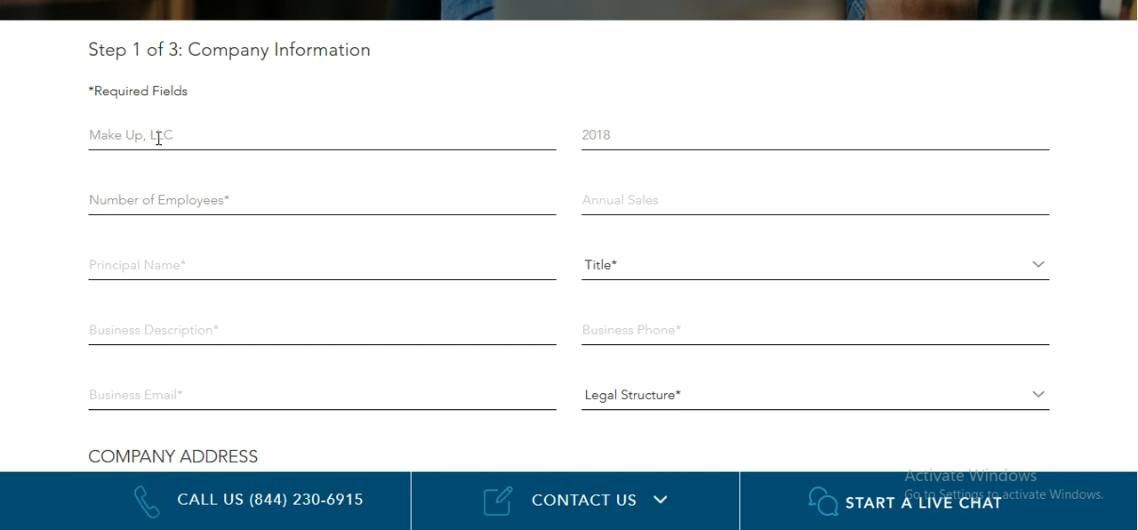
text(5)
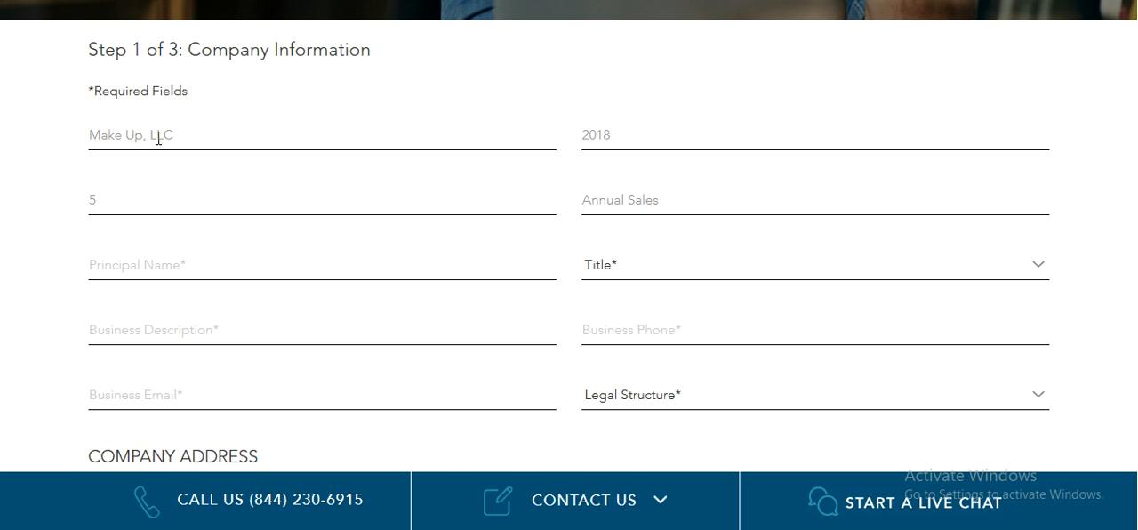
text(100000)
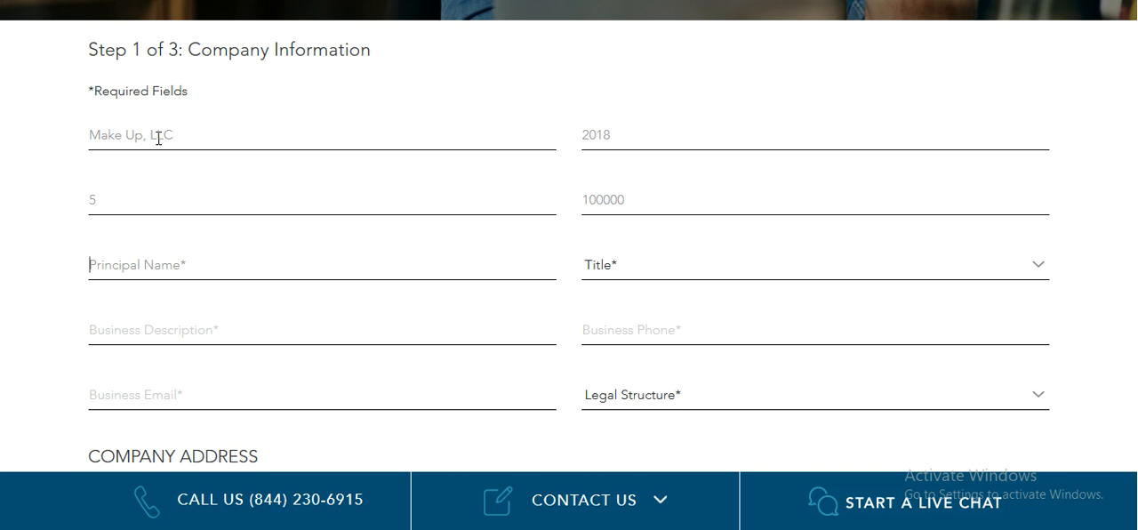
Enter contact Bob Smith with Chief Executive Officer as the title
text(Bob S)
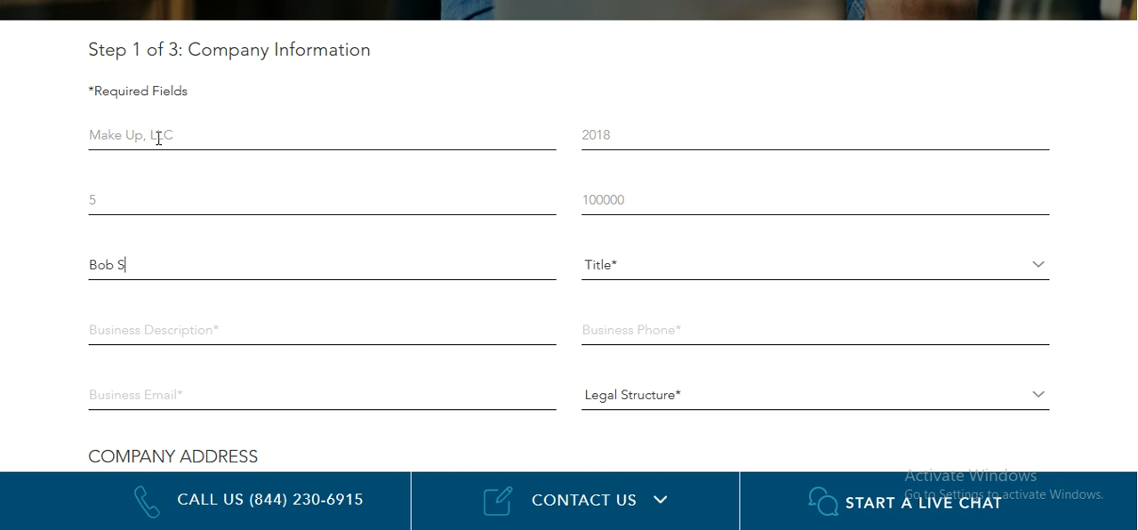
click(812, 264)
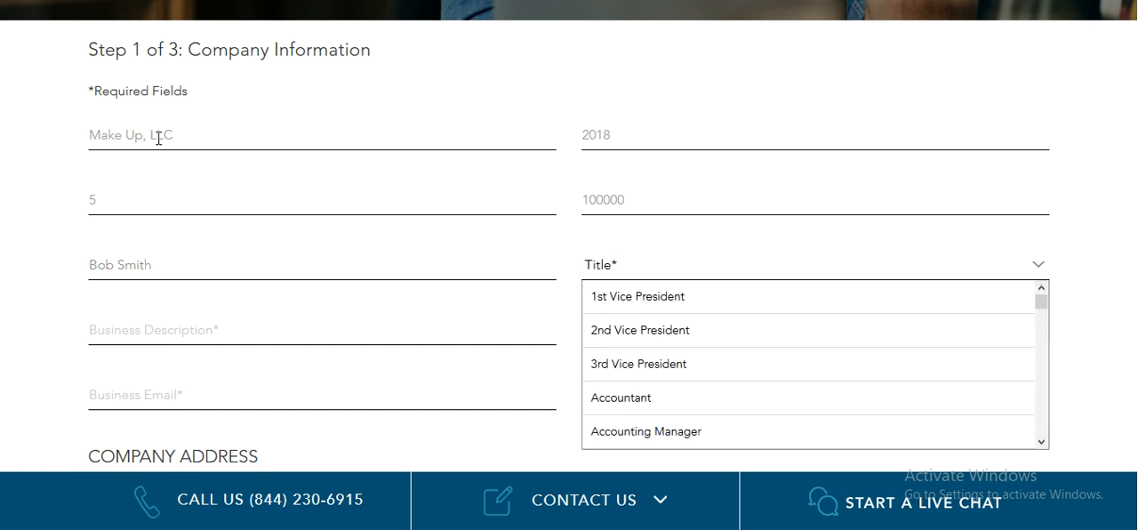
click(792, 263)
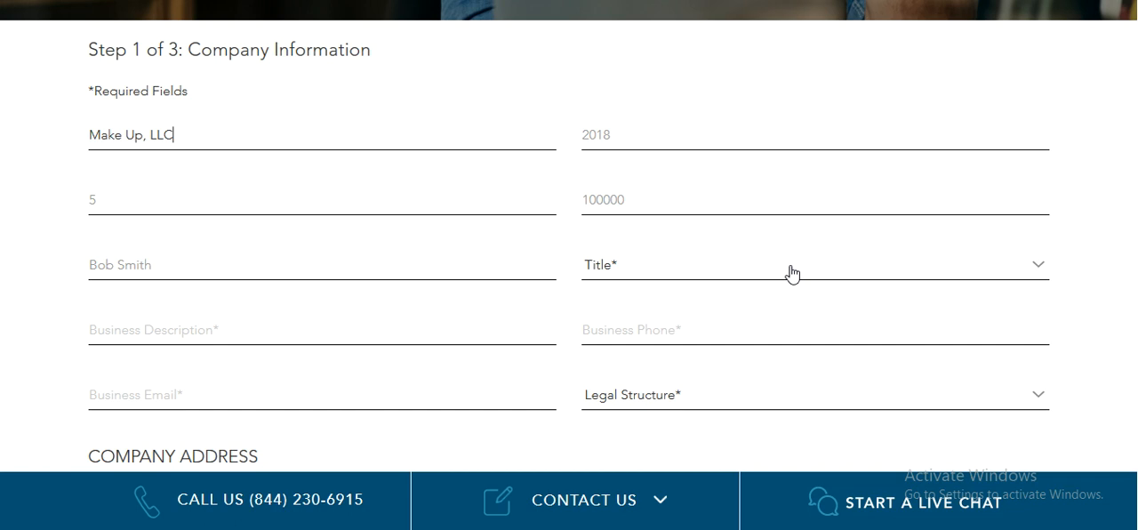
click(809, 264)
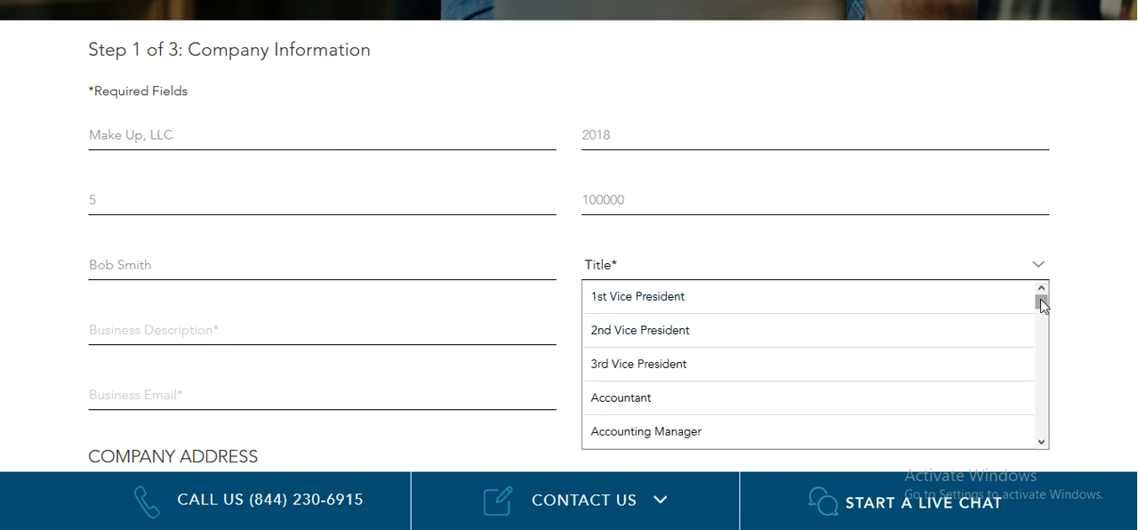
scroll(down, 3)
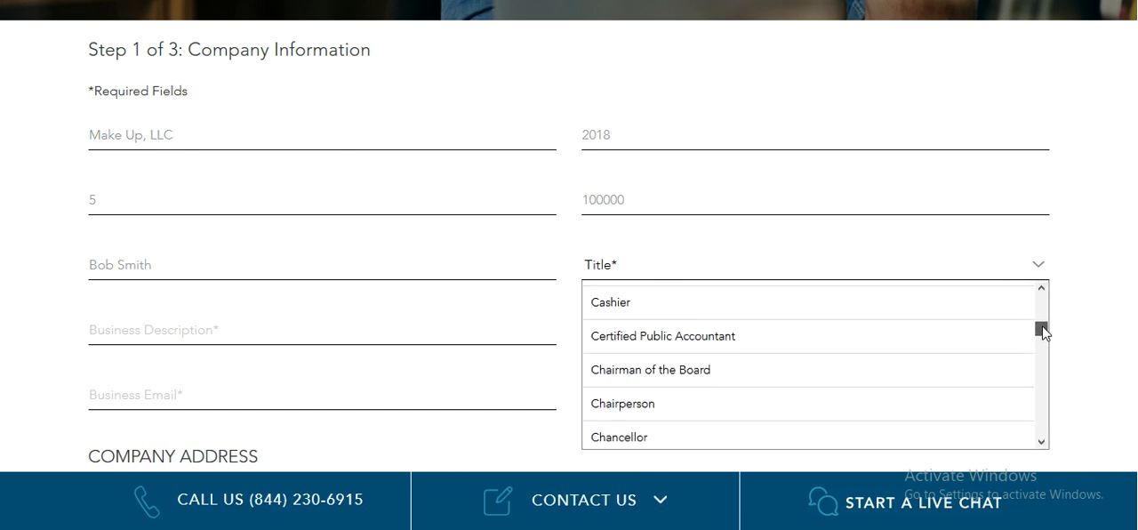
scroll(down, 3)
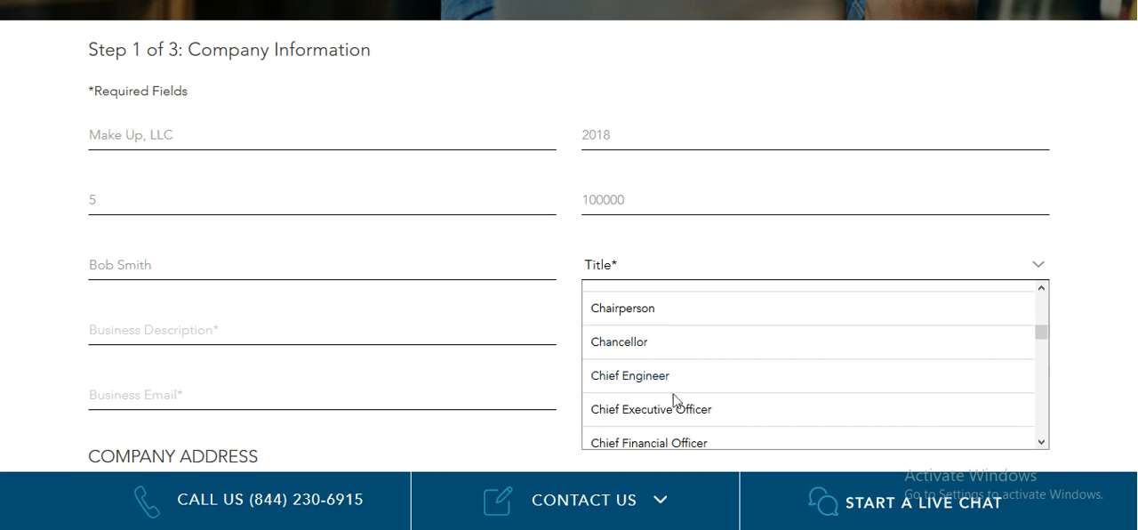
click(651, 409)
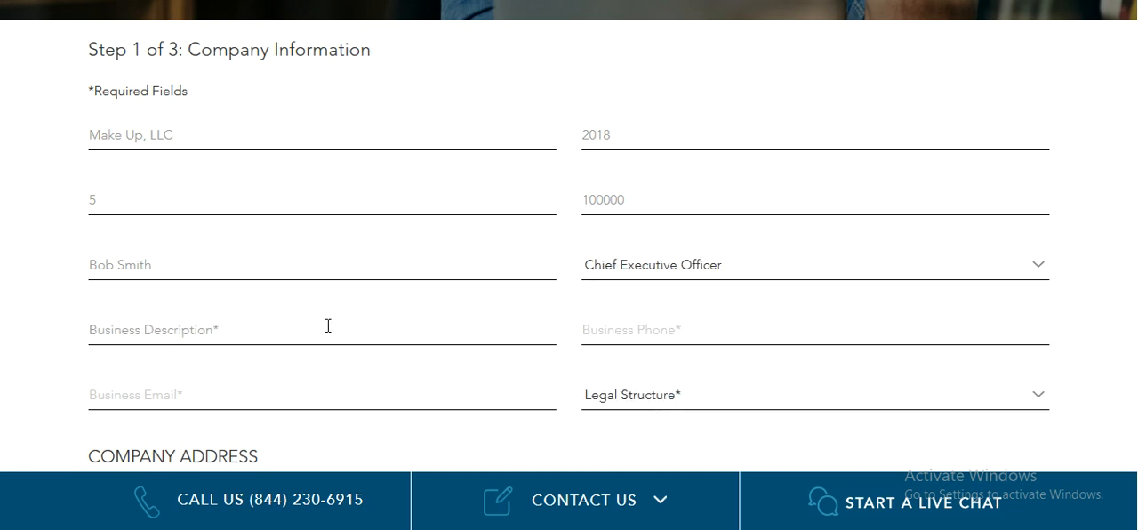
text(Real E)
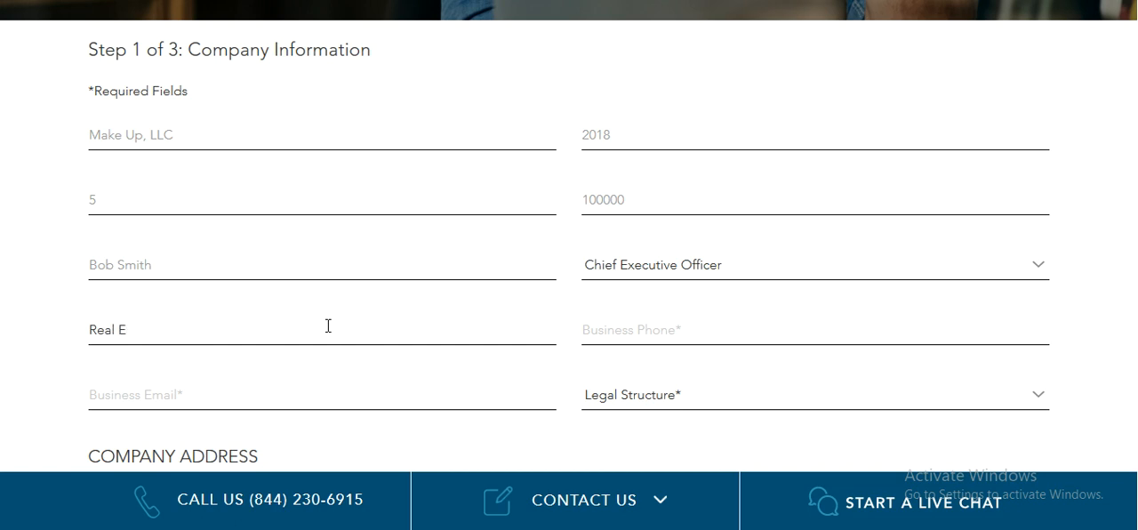
text(state)
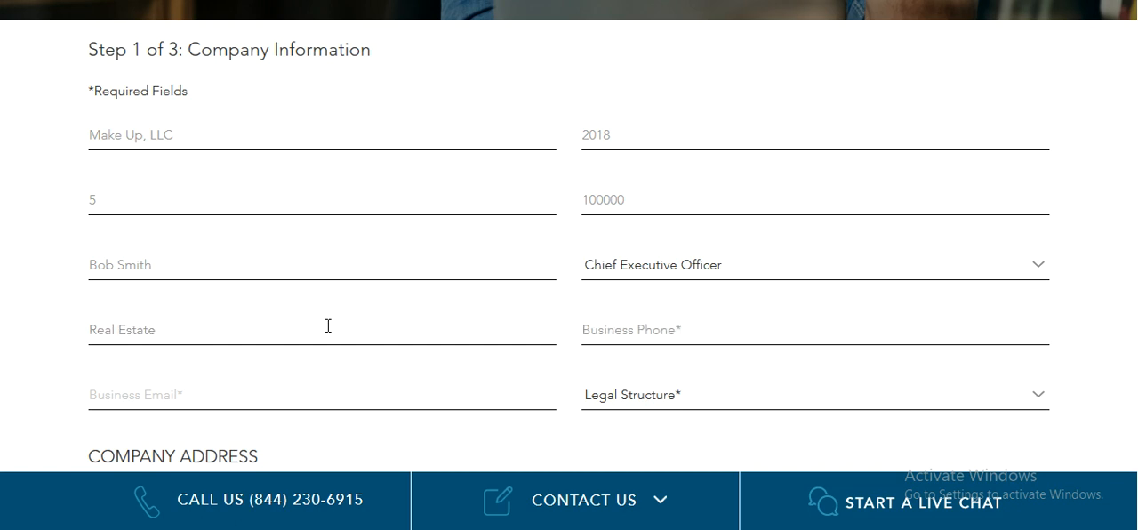
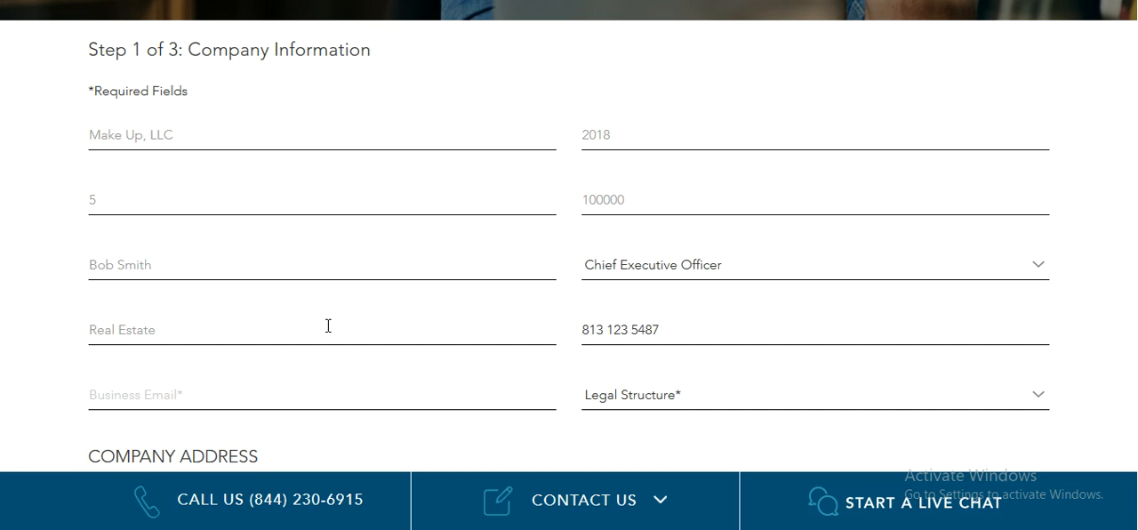
text(inof)
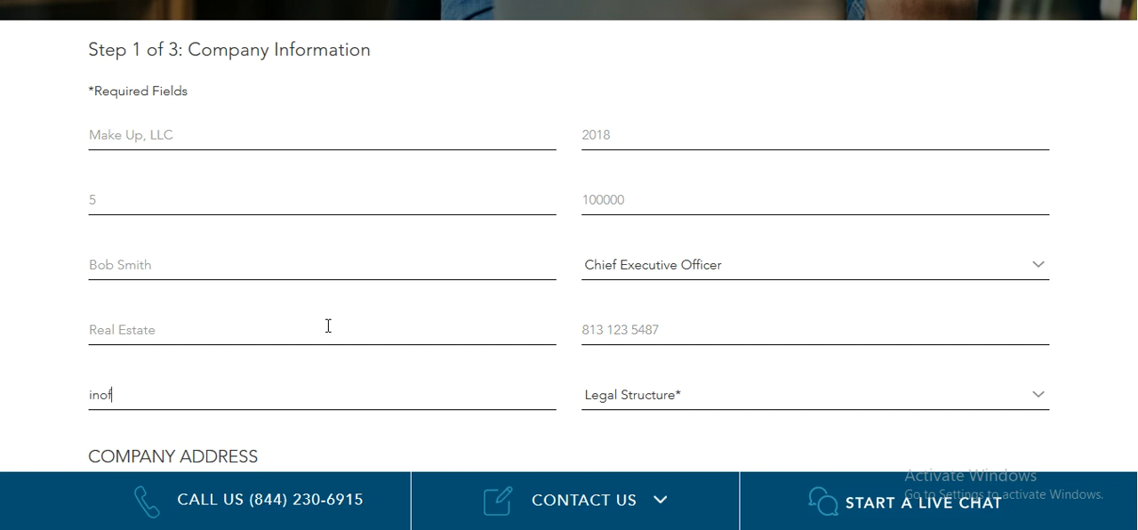
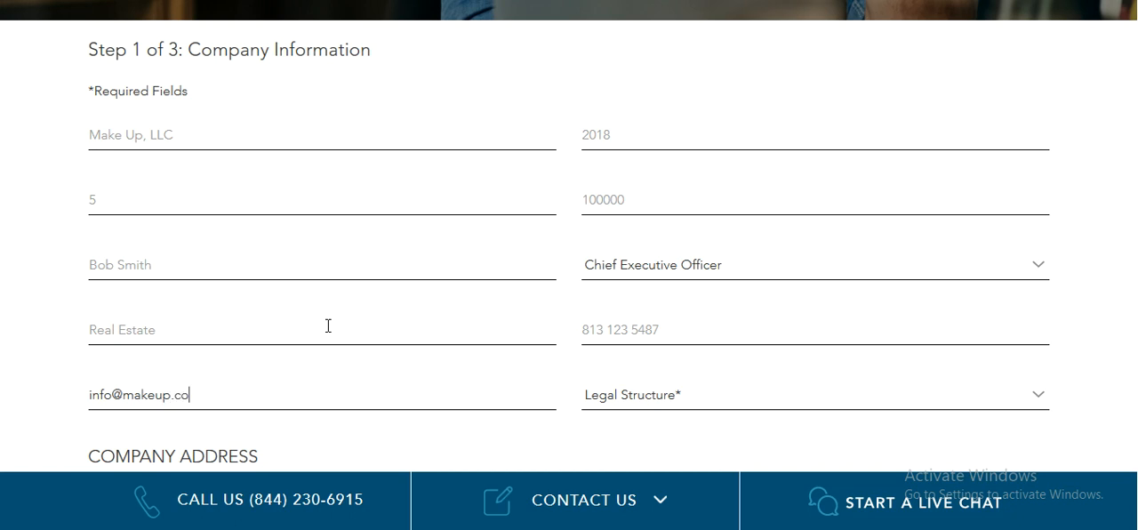
click(815, 395)
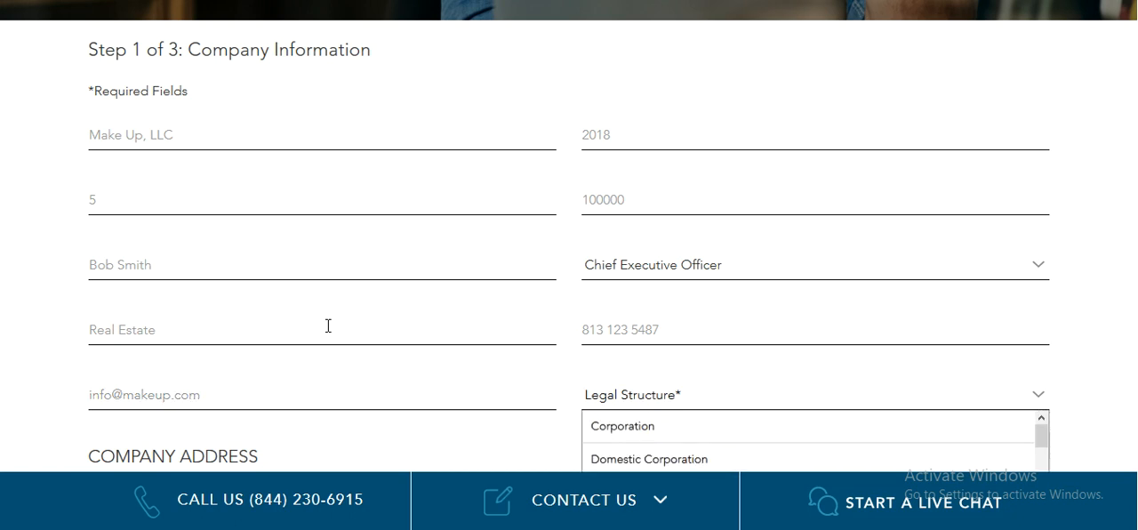
mouse_move(1131, 229)
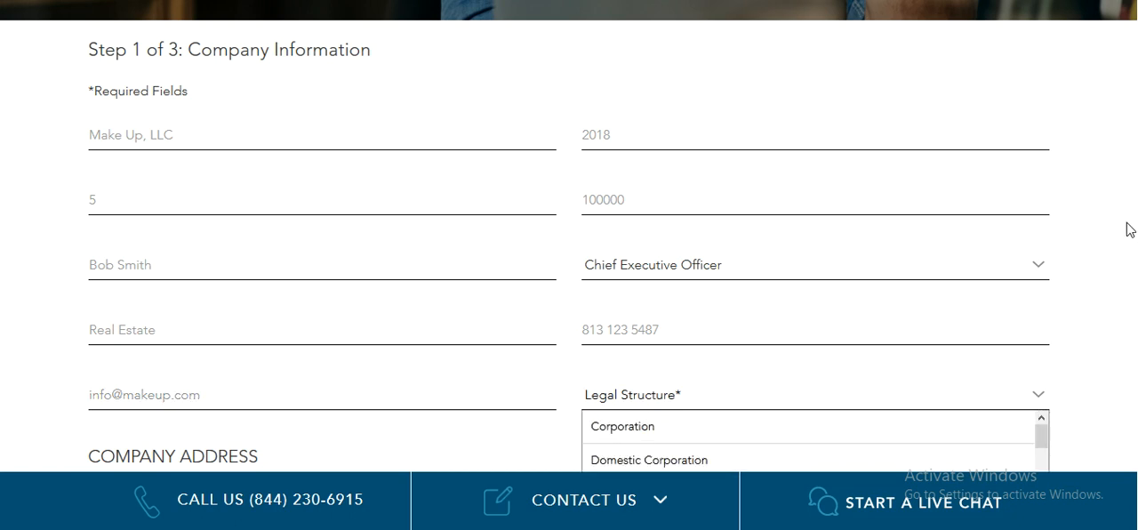
Set the legal structure to Limited Liability Company
scroll(down, 3)
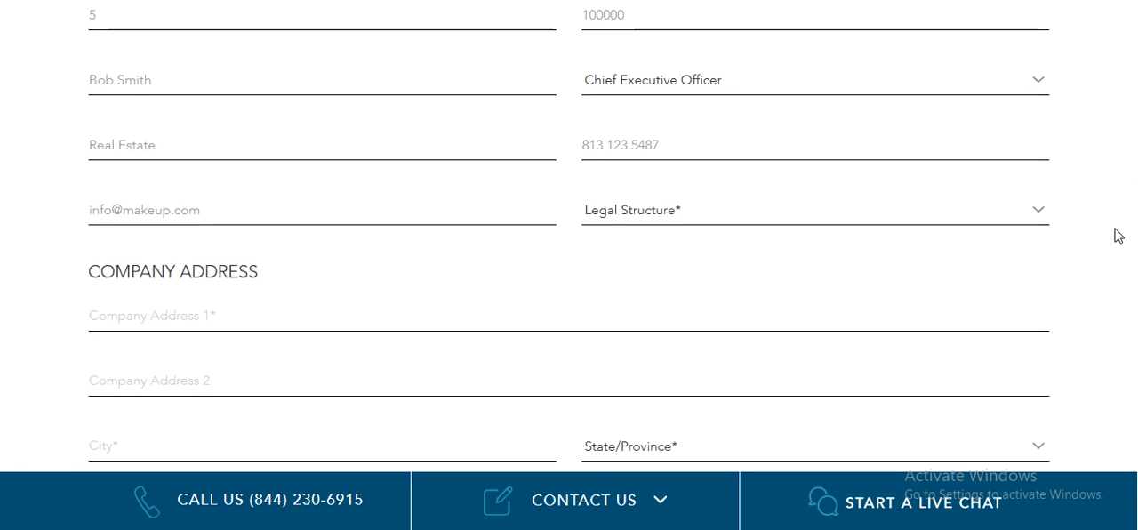
click(809, 210)
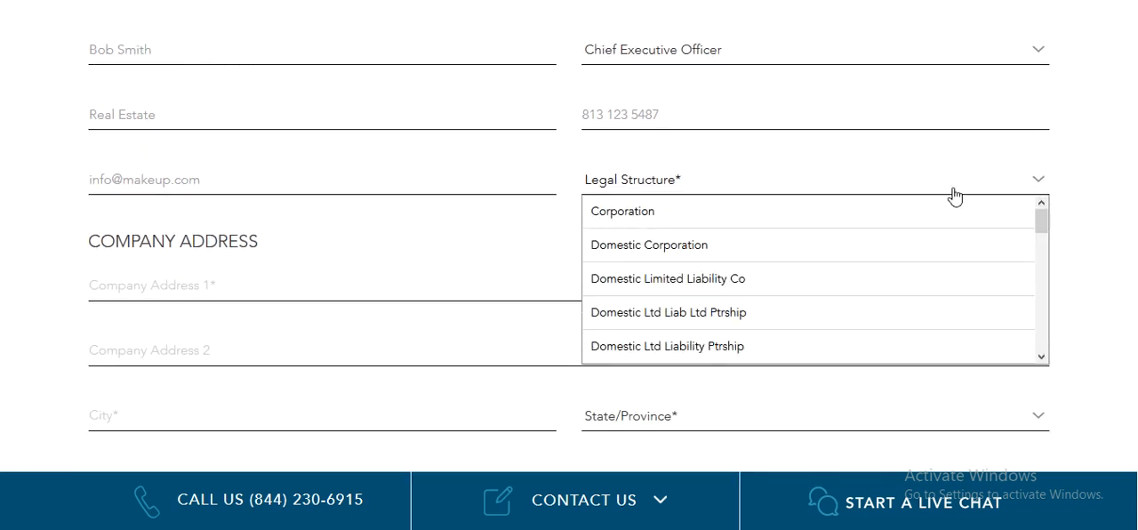
mouse_move(1076, 251)
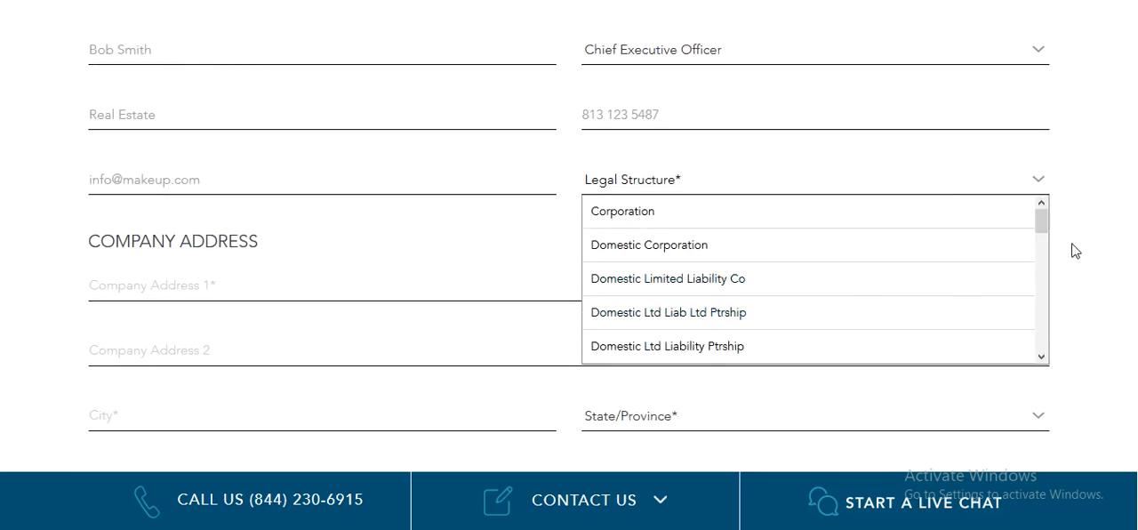
scroll(down, 3)
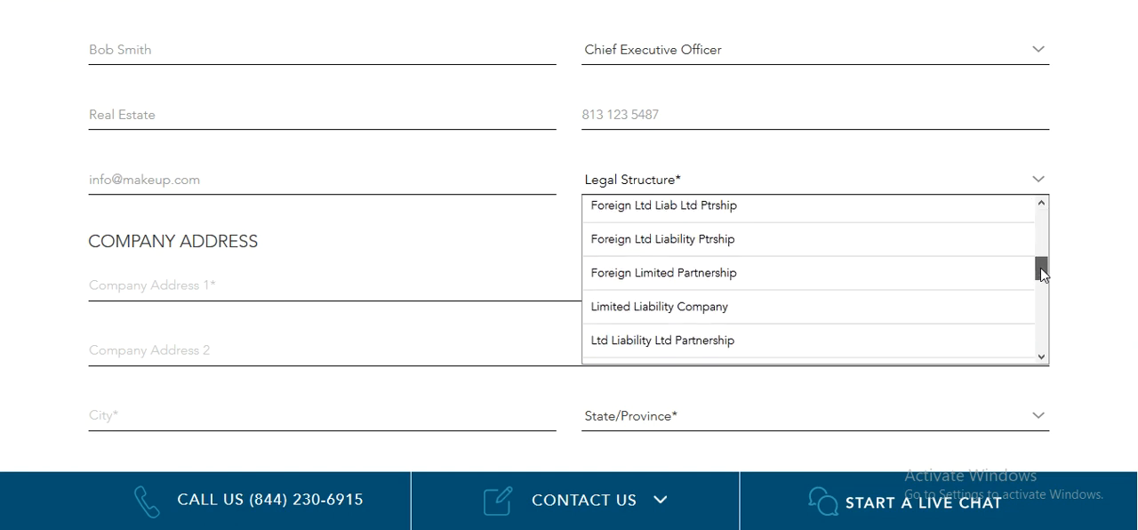
scroll(down, 3)
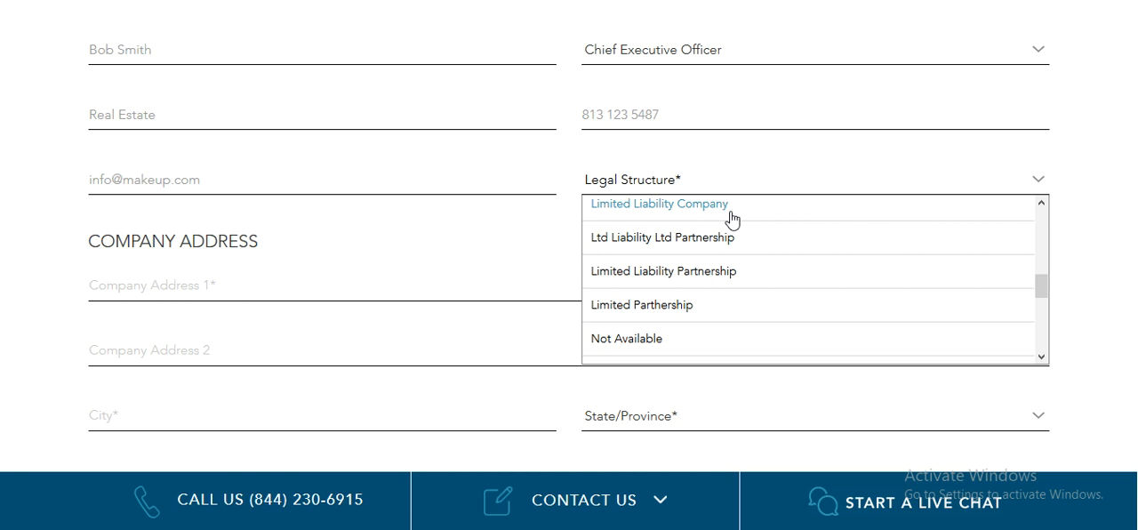
click(658, 202)
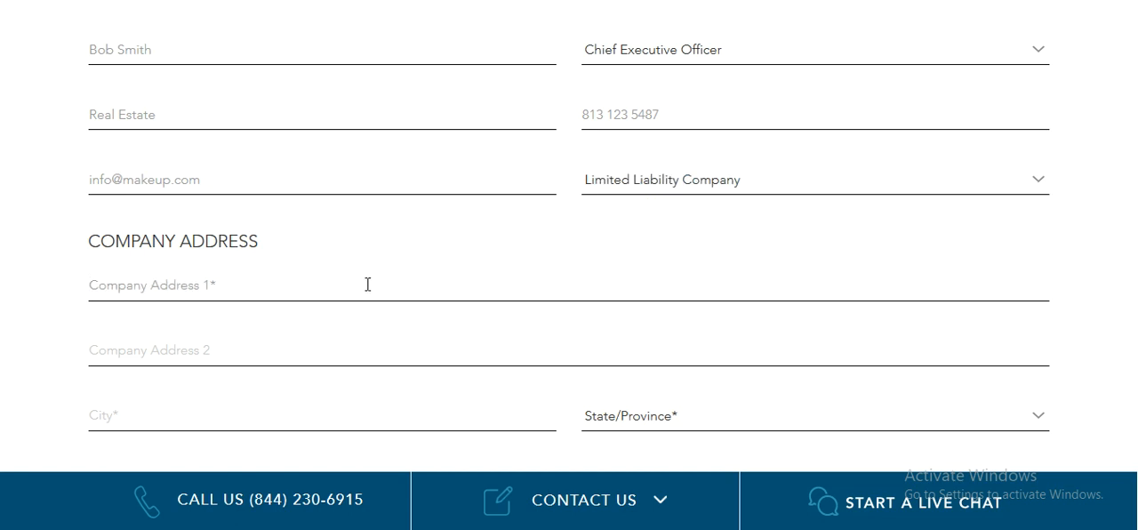
Fill the address 1234 Main Street, Tampa 33619 from autofill and choose Florida as the state
text(123)
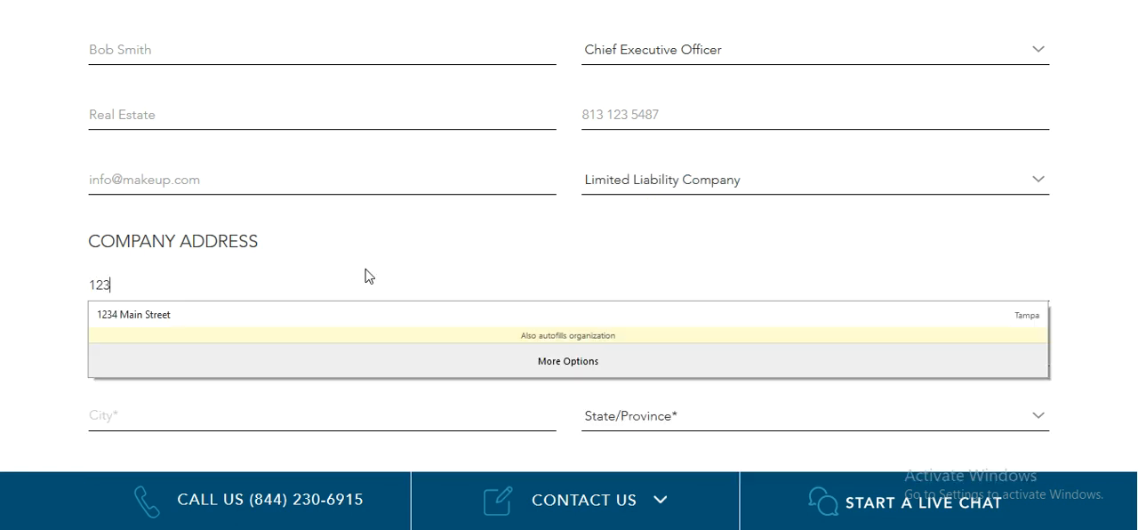
click(133, 313)
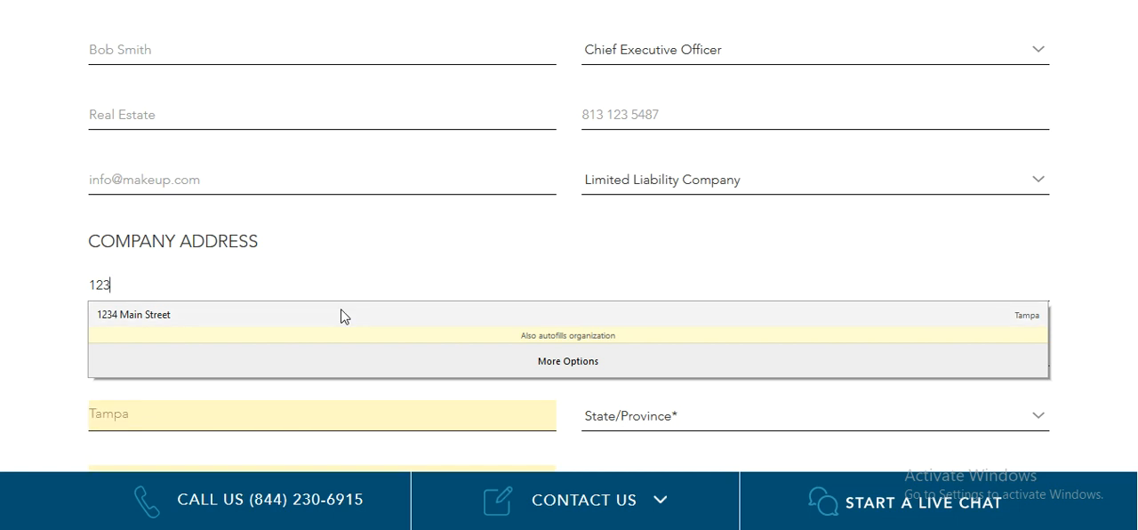
click(134, 313)
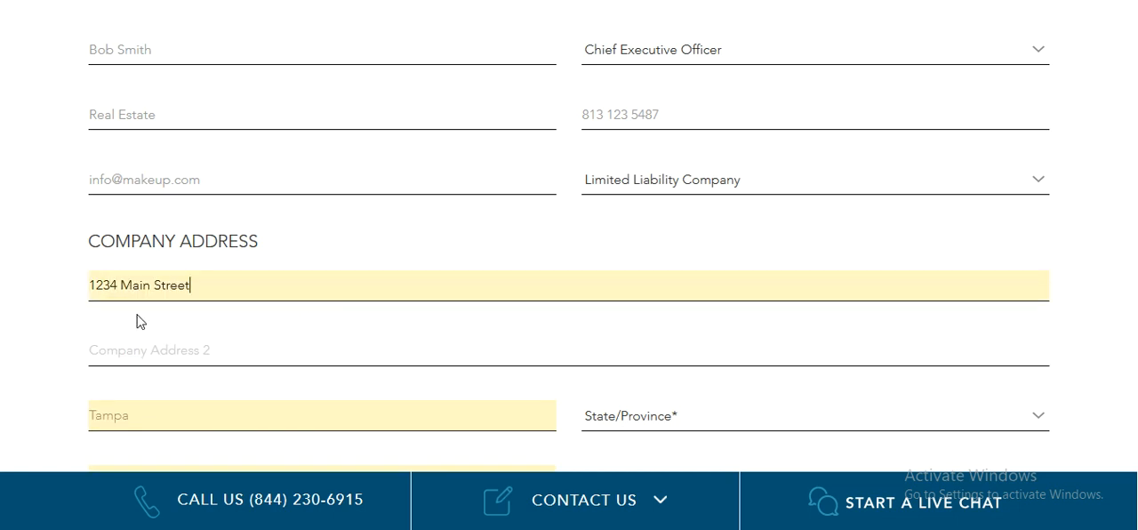
scroll(down, 3)
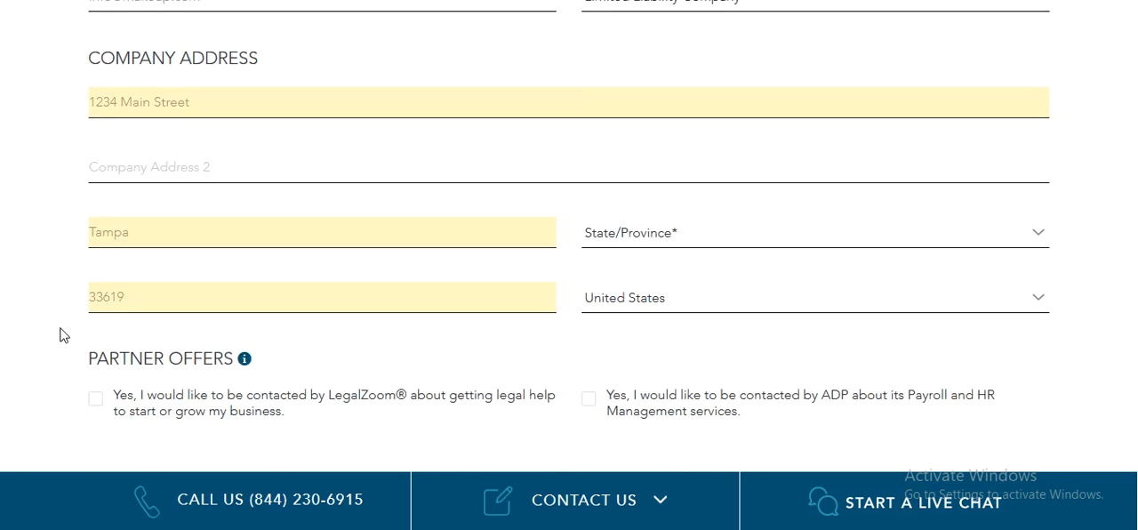
click(809, 232)
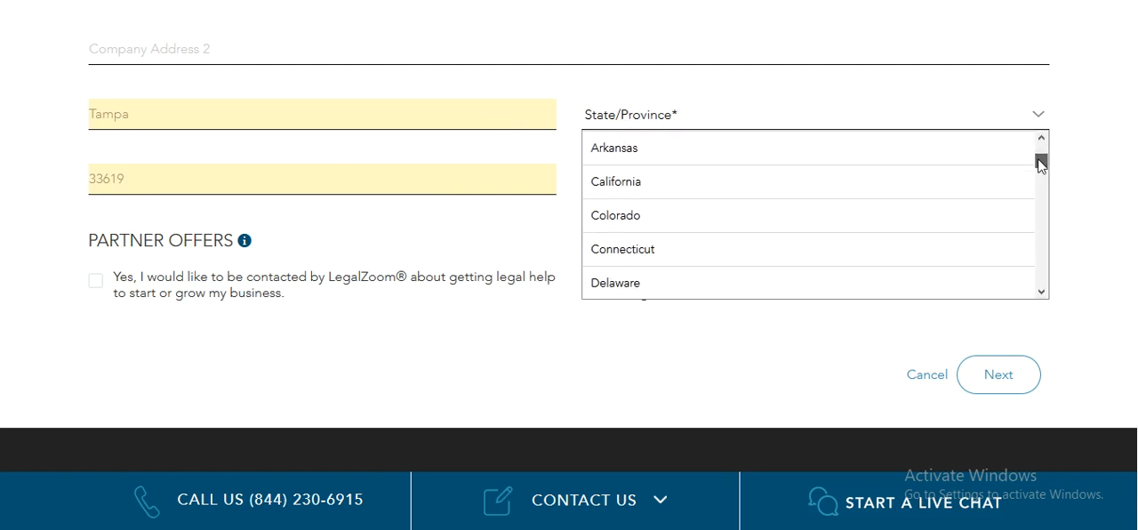
scroll(down, 3)
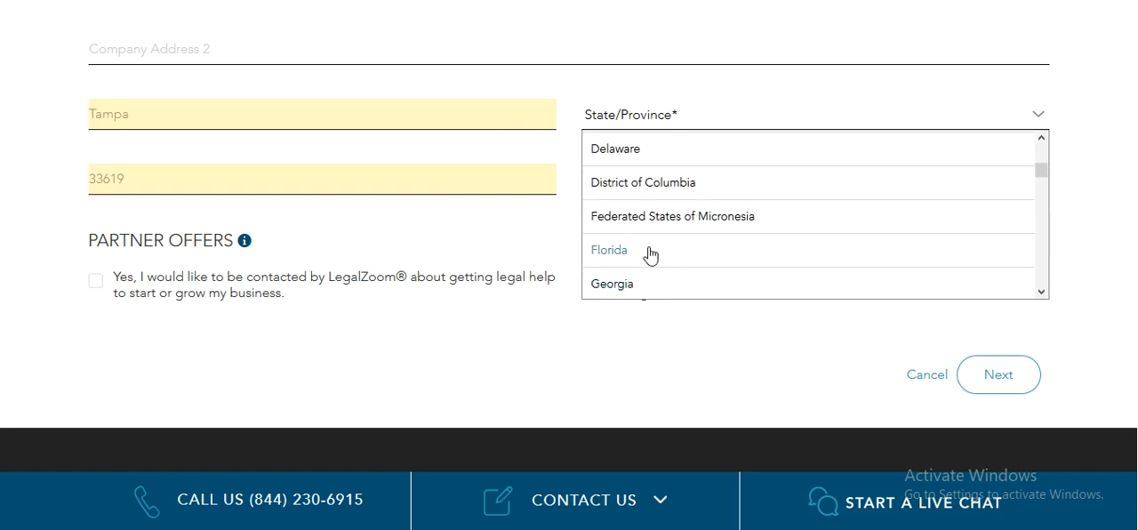
click(608, 249)
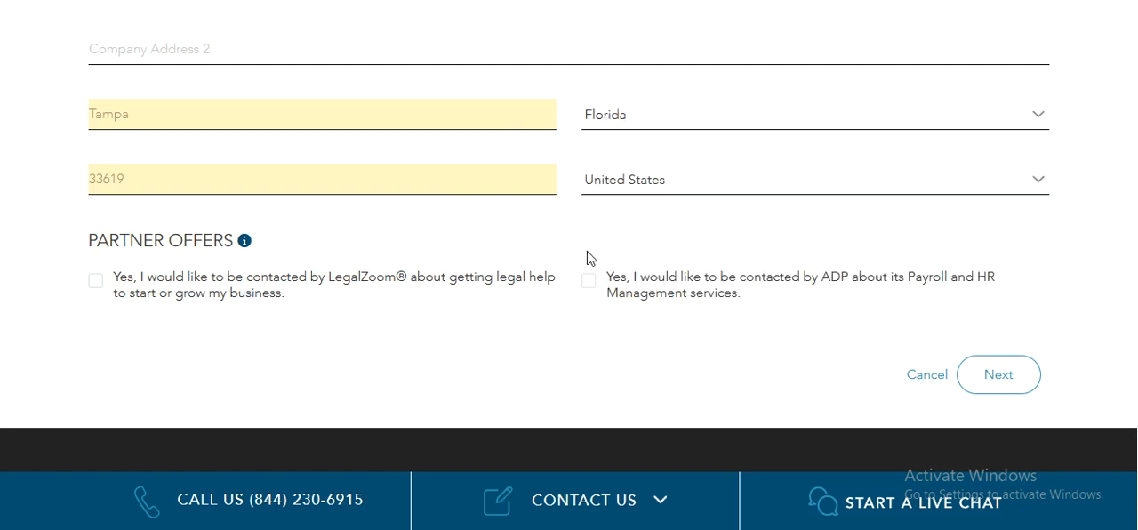
mouse_move(118, 235)
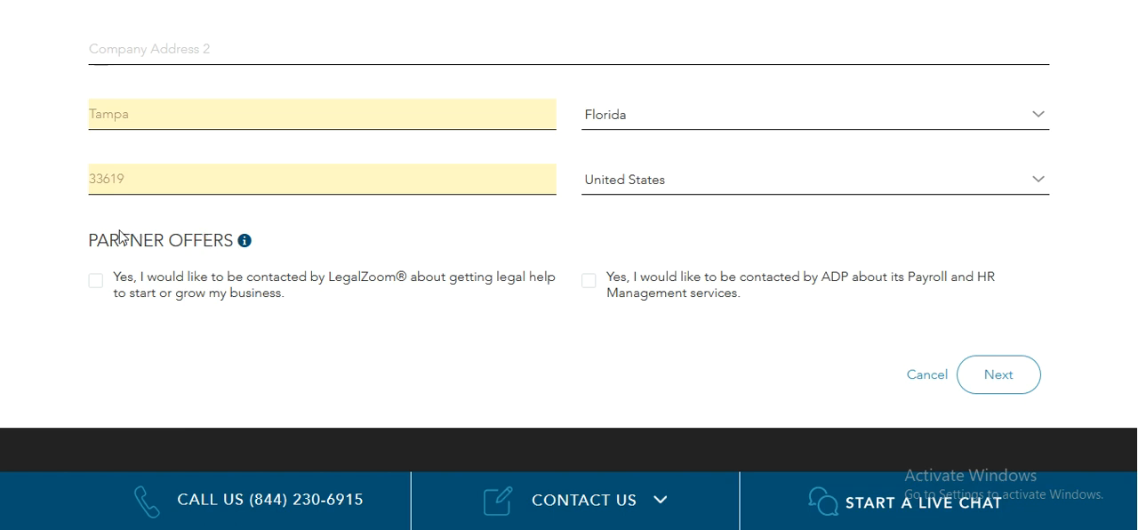
mouse_move(654, 306)
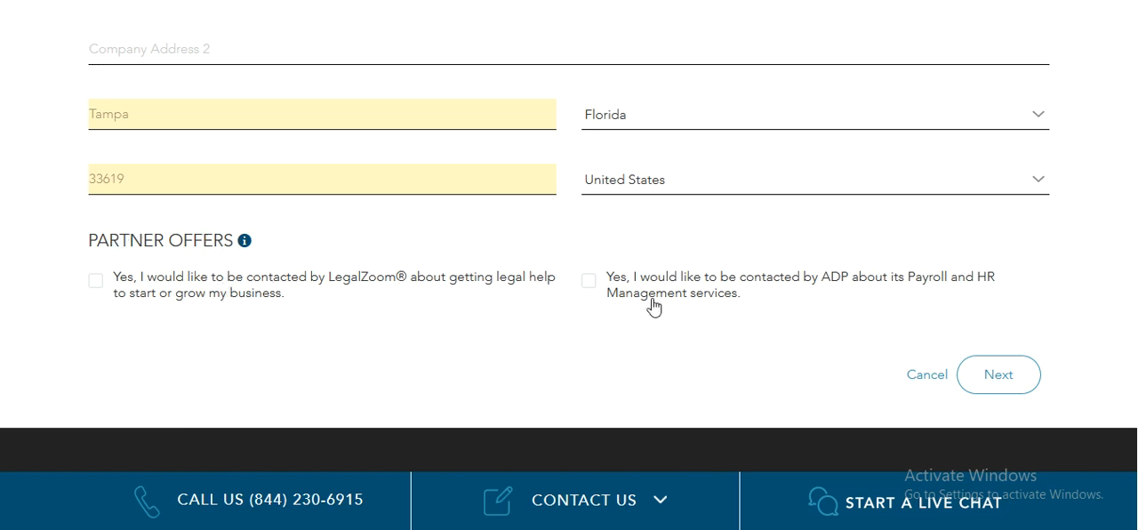
mouse_move(999, 373)
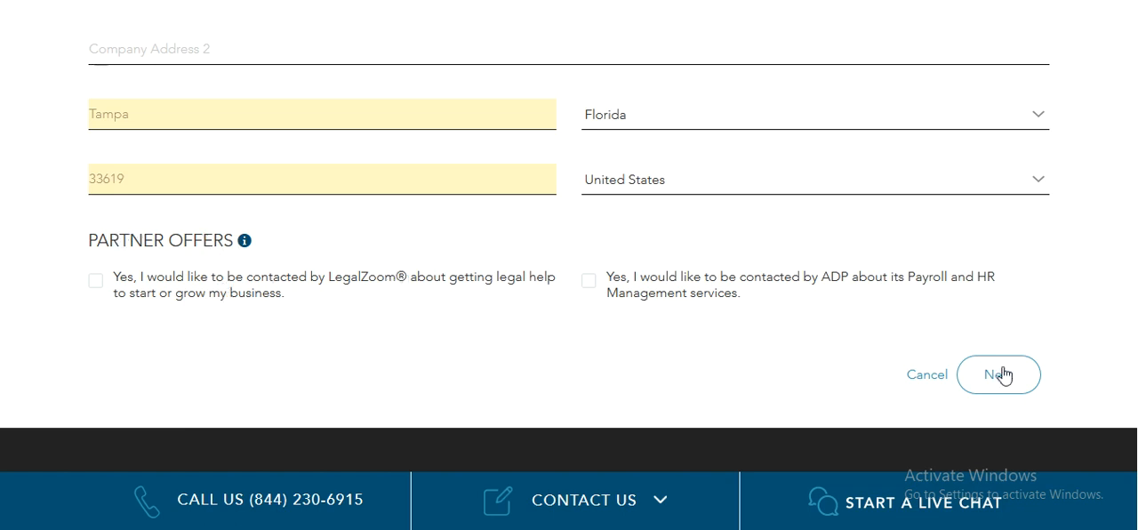
Advance past the optional Step 2 fields, left blank, to Step 3 Complete Registration
click(999, 373)
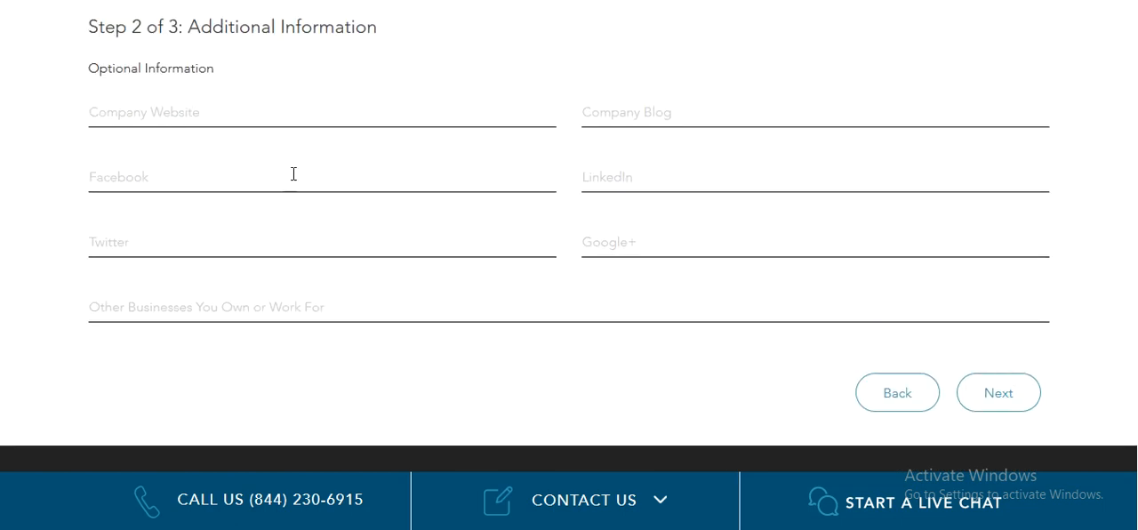
mouse_move(530, 178)
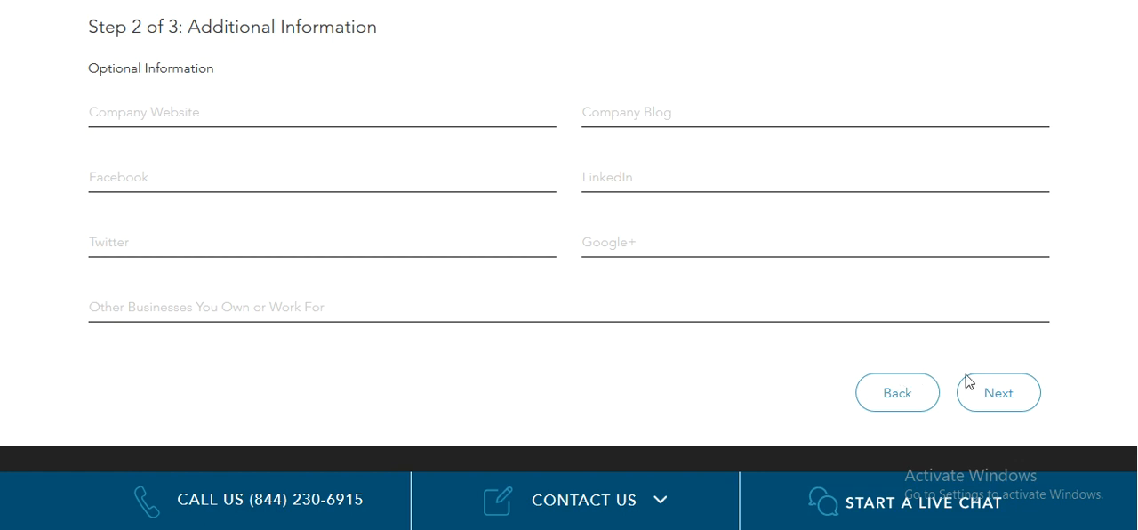
click(998, 392)
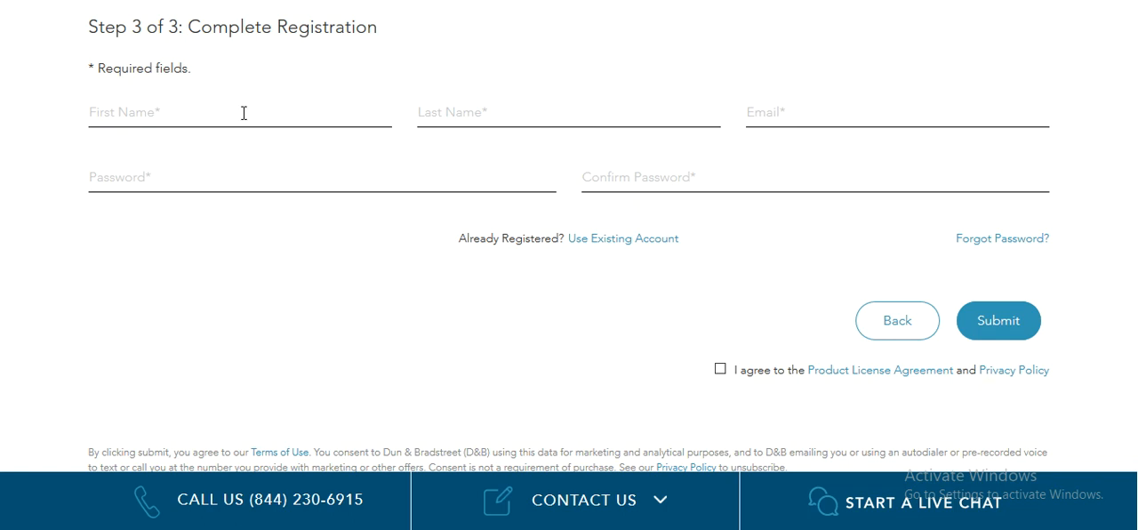
text(Bob)
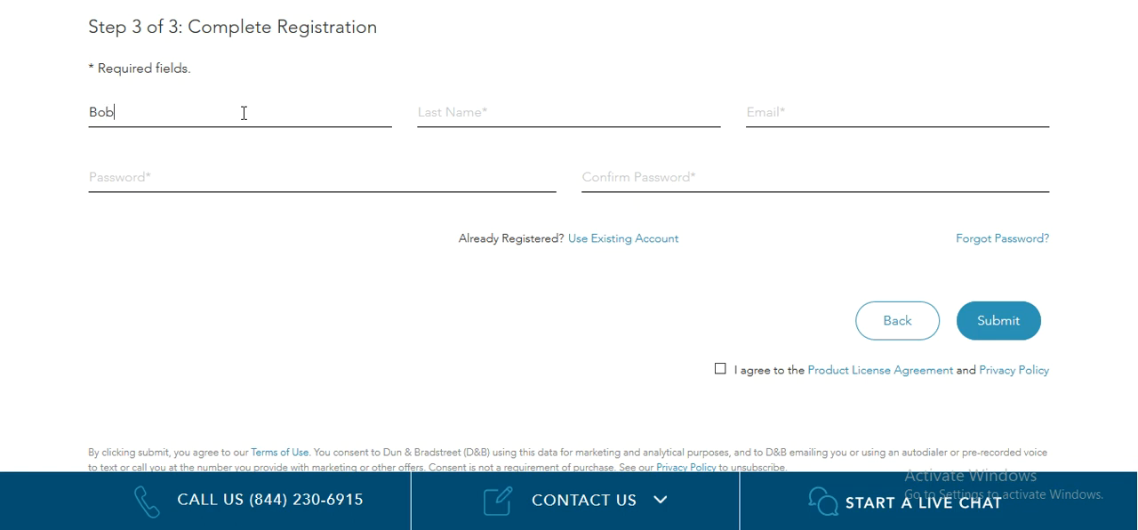
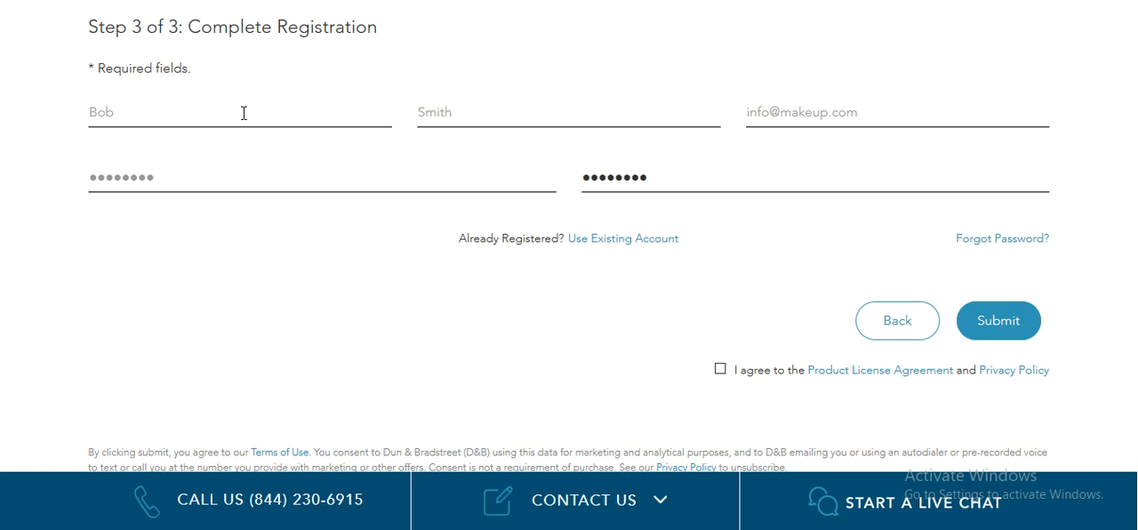
mouse_move(943, 245)
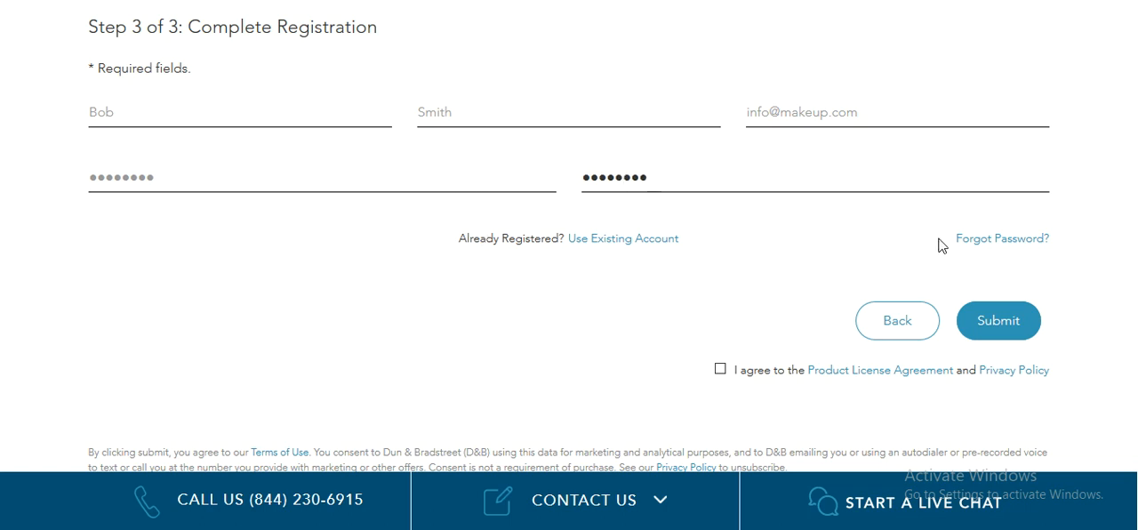
click(720, 370)
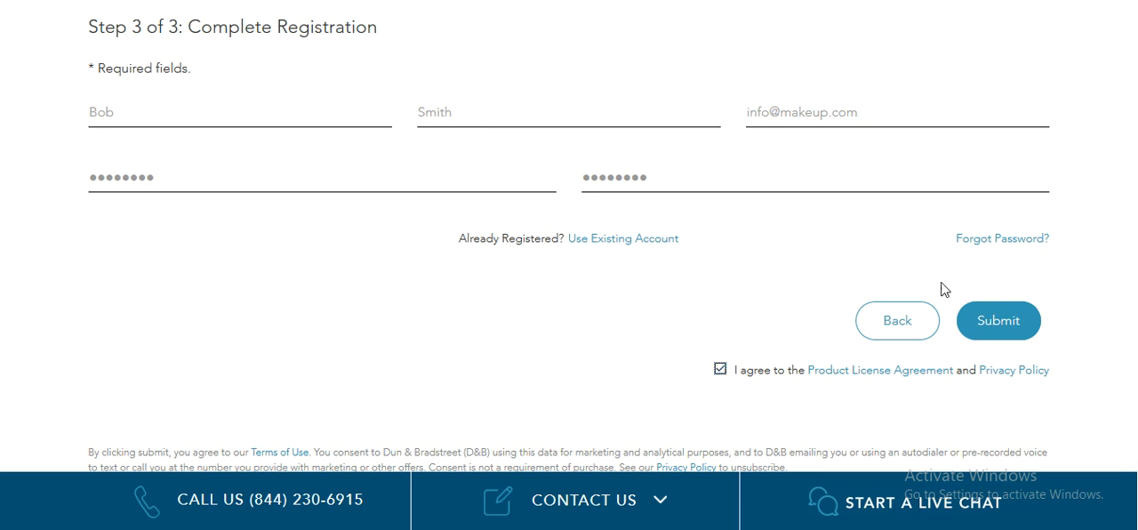
Submit the D-U-N-S Number request and view the request-submitted confirmation
click(998, 321)
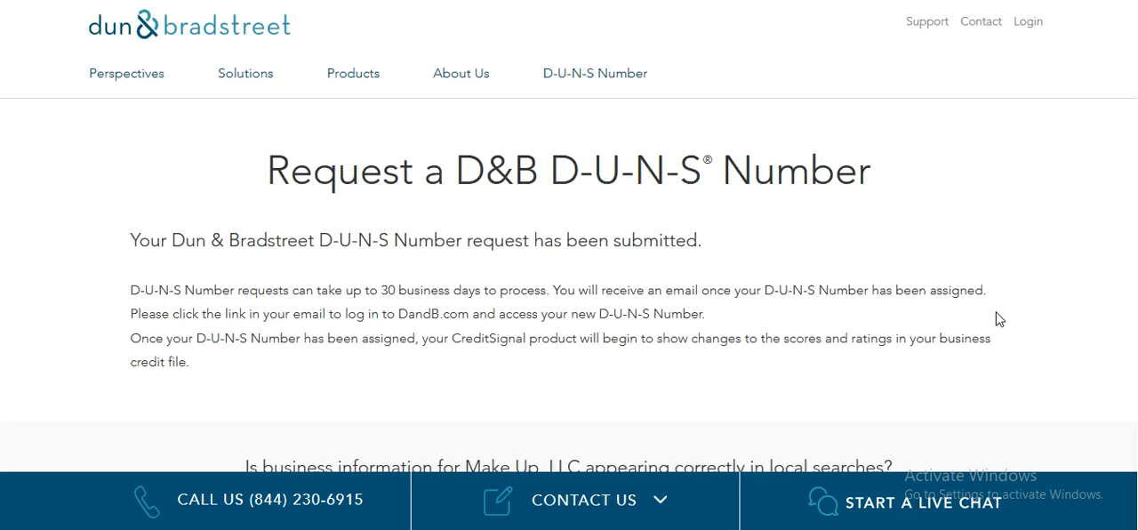
scroll(down, 3)
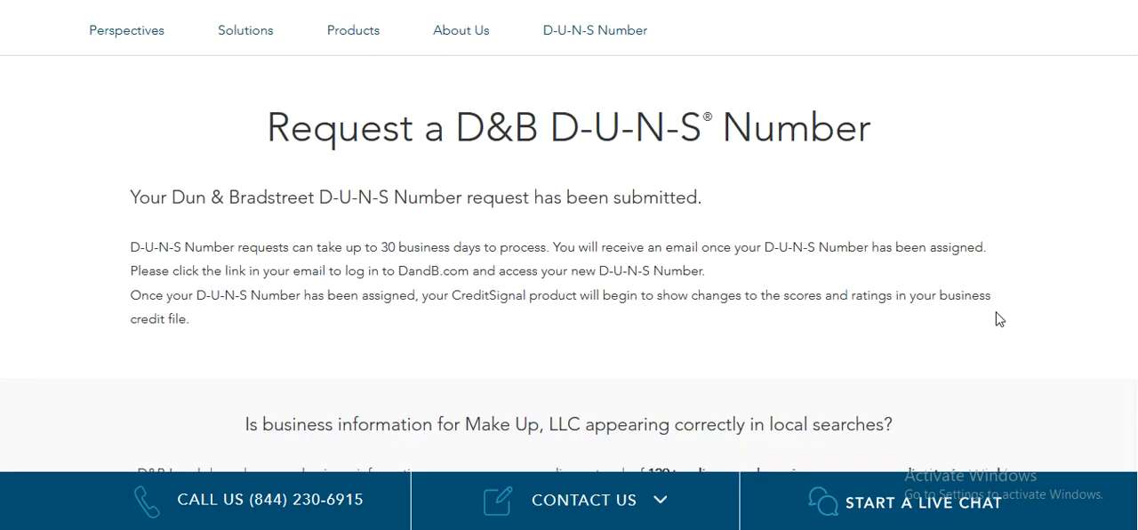
scroll(down, 3)
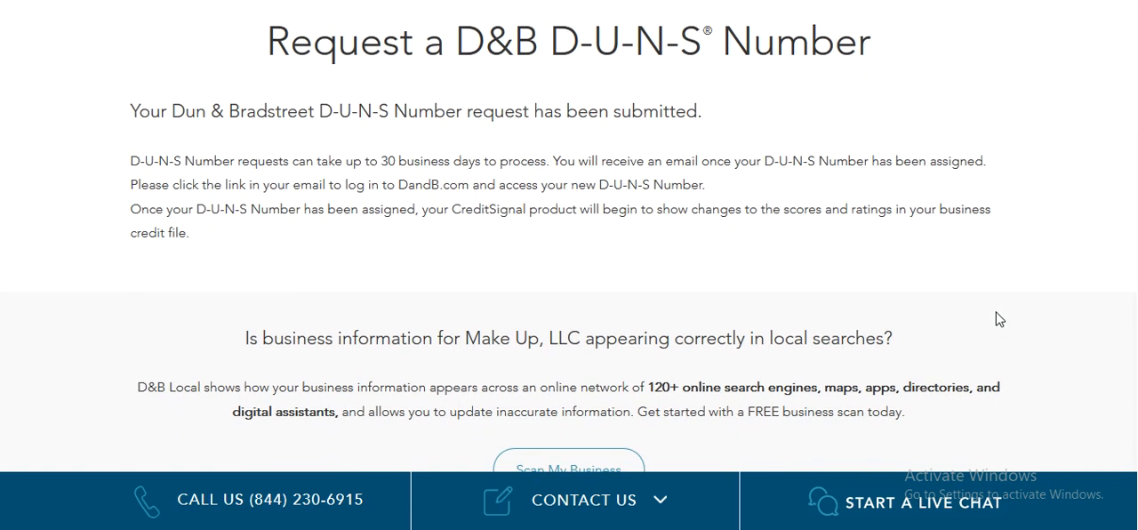